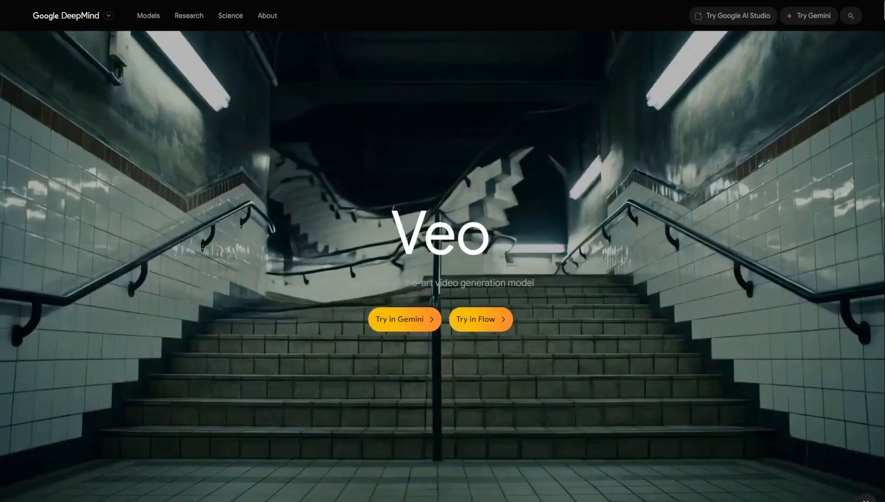
- Scroll through the DeepMind Veo page and follow the link toward Flow and the AI plans
scroll("down", 3)
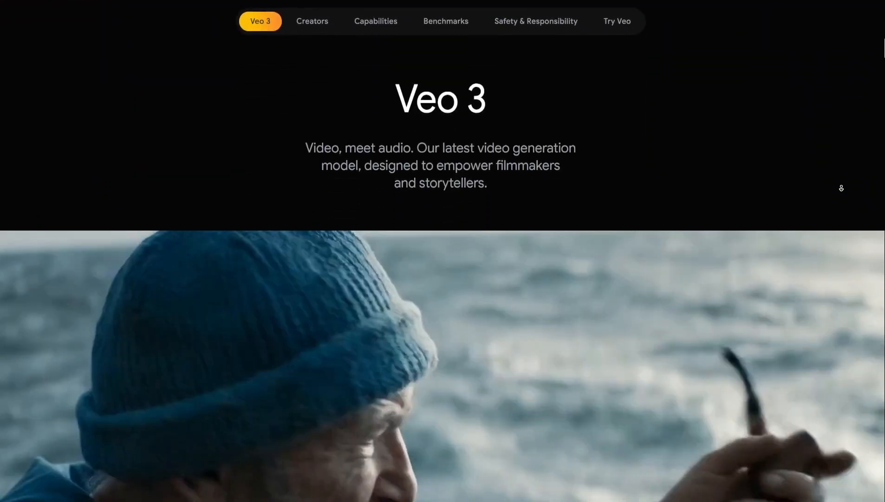
scroll("down", 3)
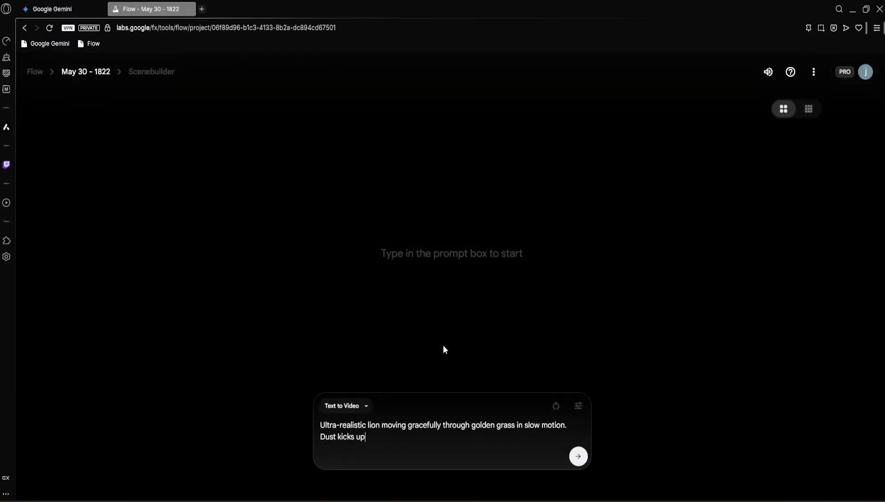
left_click(578, 456)
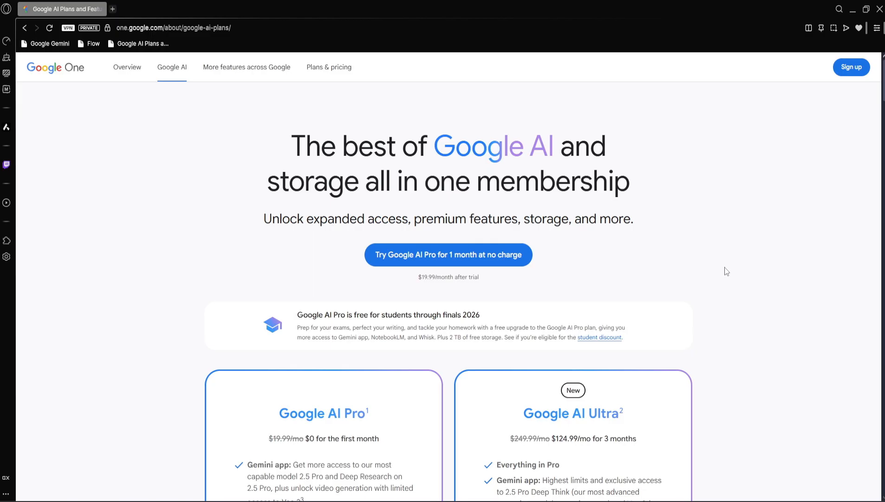
- Review the Google AI Pro and Ultra plans, then start a new project via Create with Flow
scroll("down", 3)
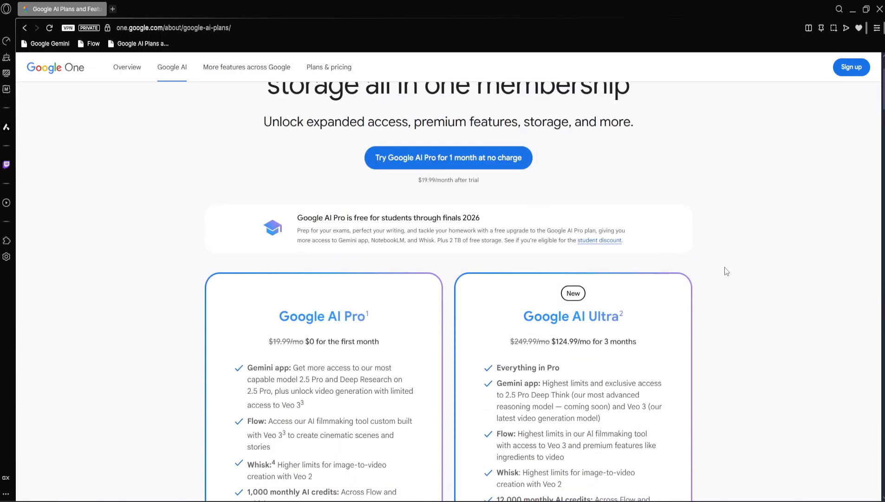
scroll("down", 3)
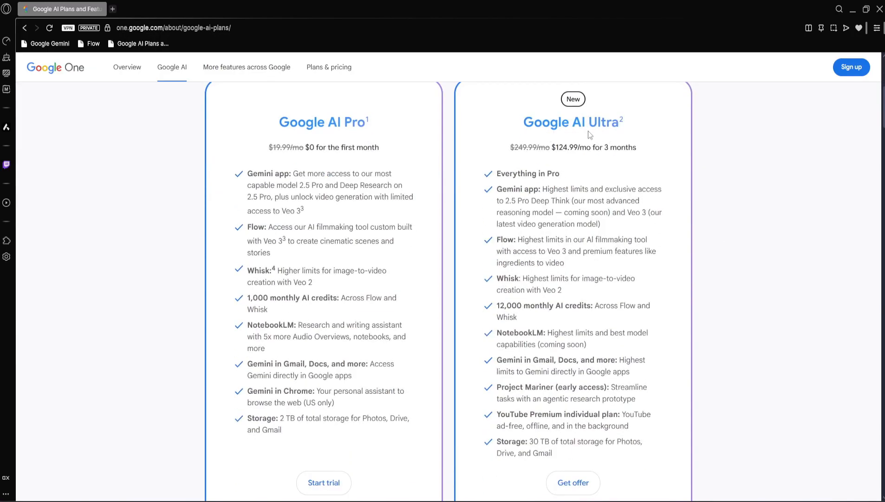
mouse_move(730, 248)
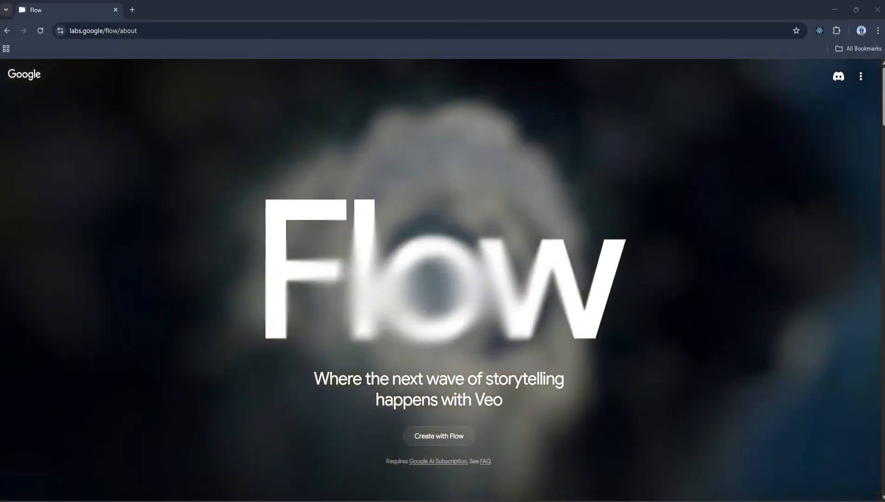
left_click(438, 435)
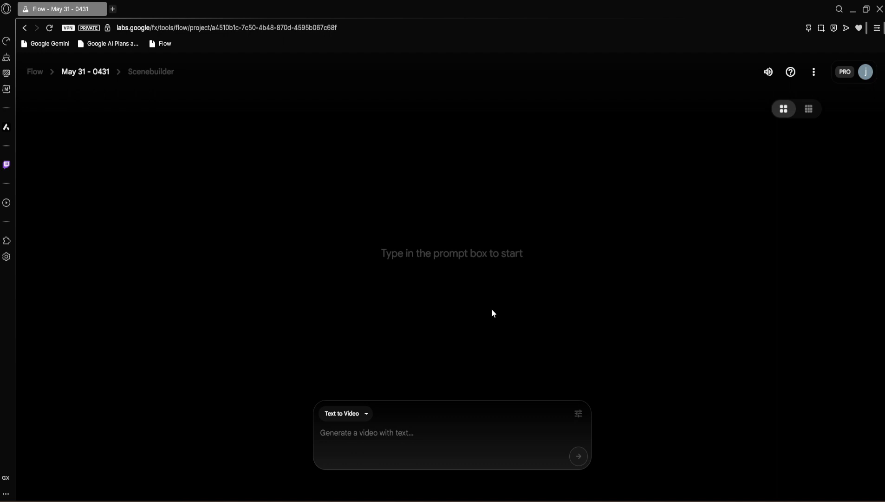
mouse_move(488, 315)
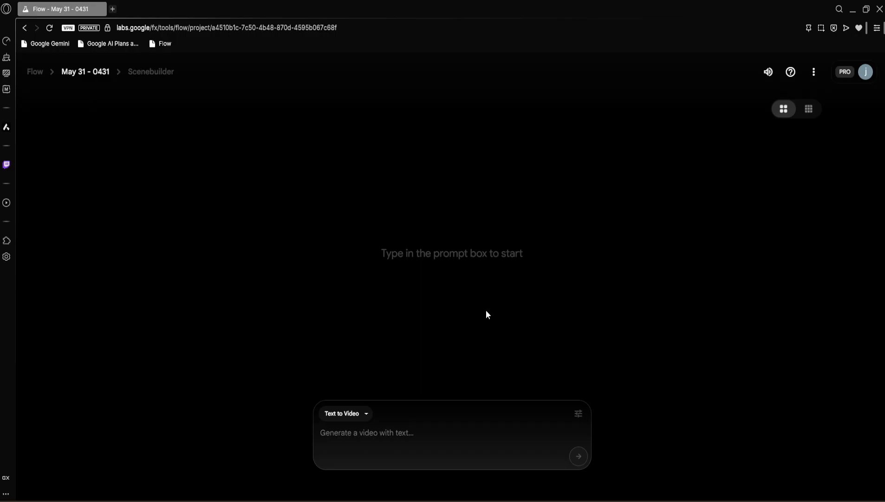
mouse_move(414, 397)
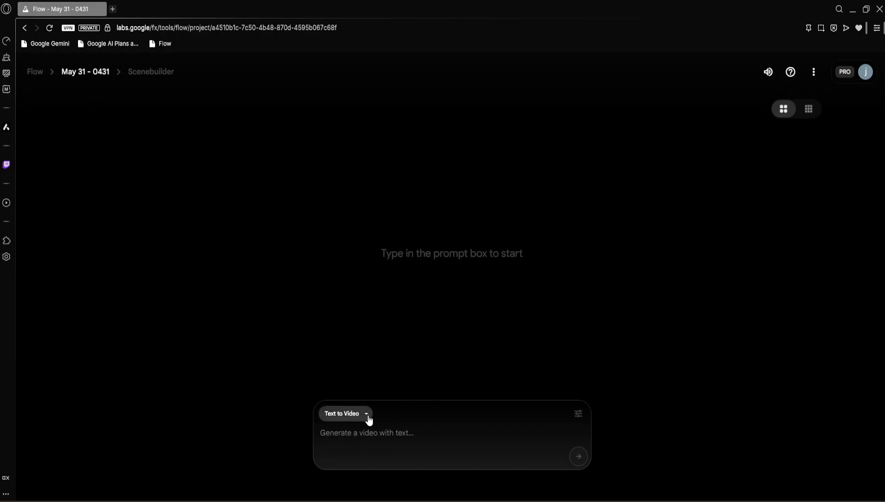
left_click(345, 413)
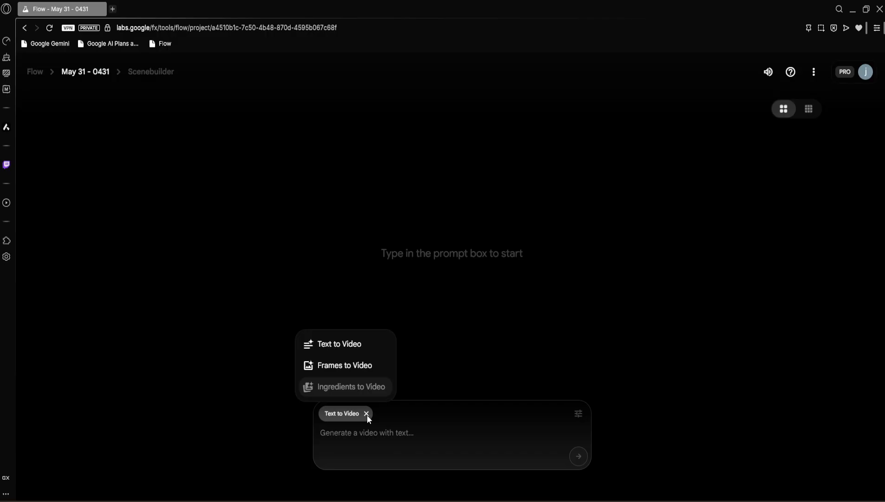
mouse_move(342, 343)
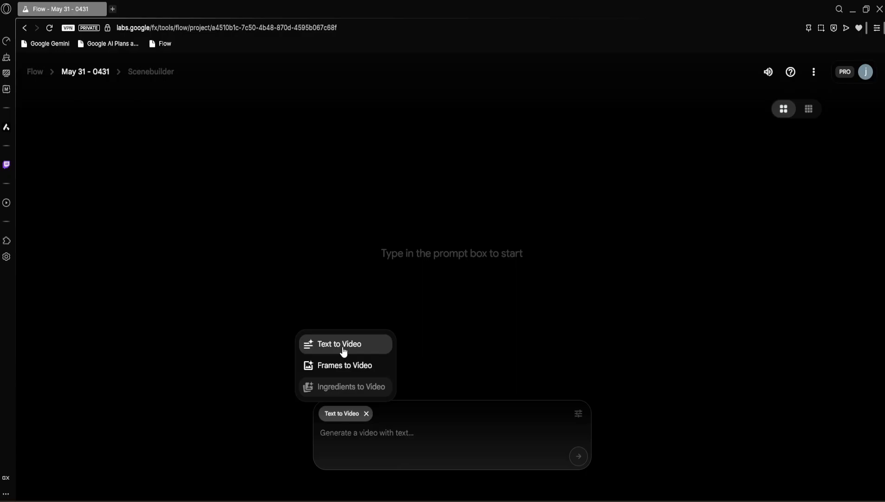
mouse_move(350, 365)
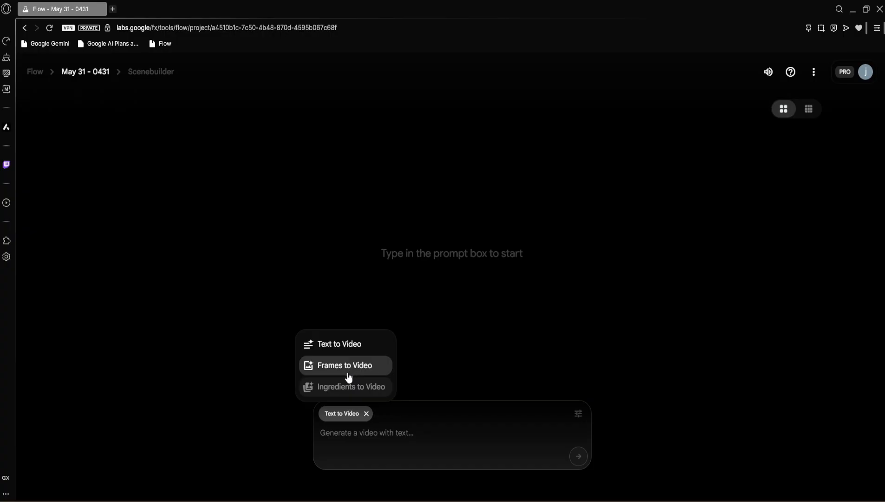
mouse_move(407, 439)
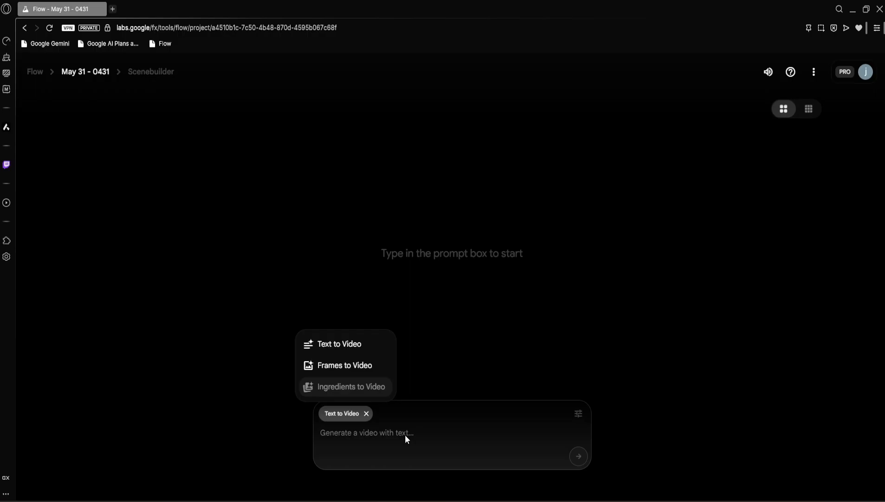
mouse_move(334, 343)
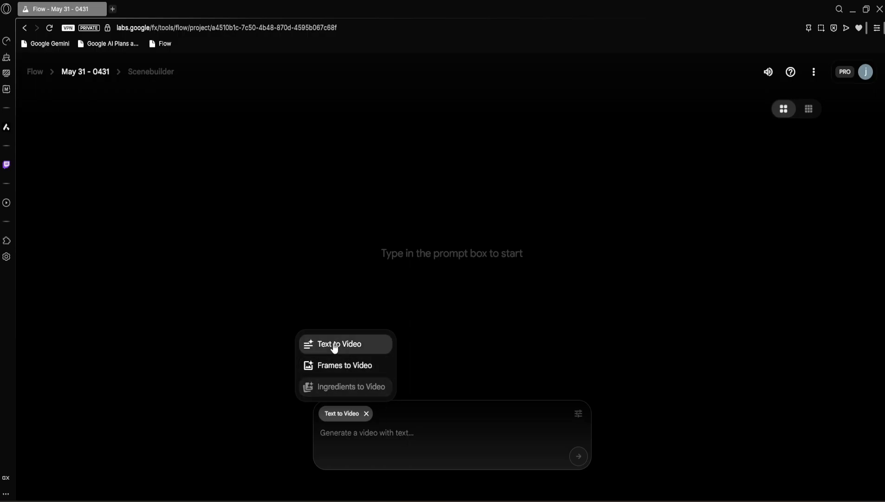
left_click(341, 344)
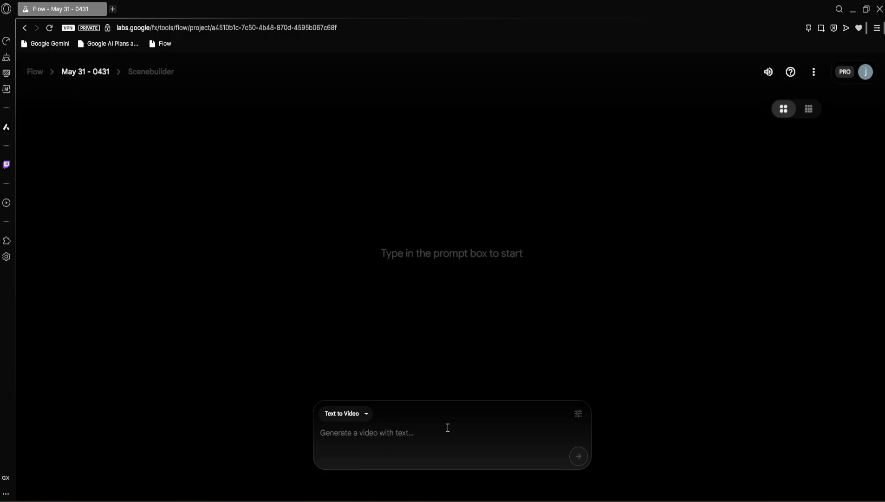
mouse_move(539, 432)
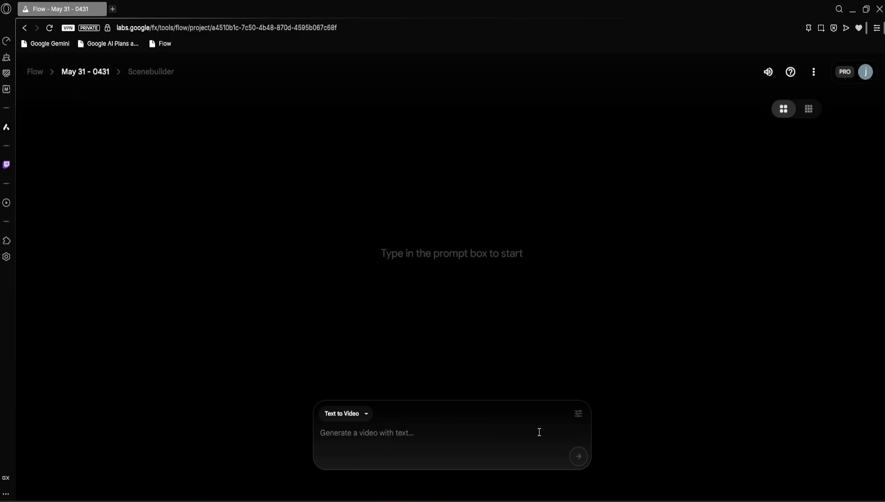
- Set Outputs per prompt to 1 and bring up the model choices (Fast, Quality, Highest Quality Veo 3)
left_click(578, 413)
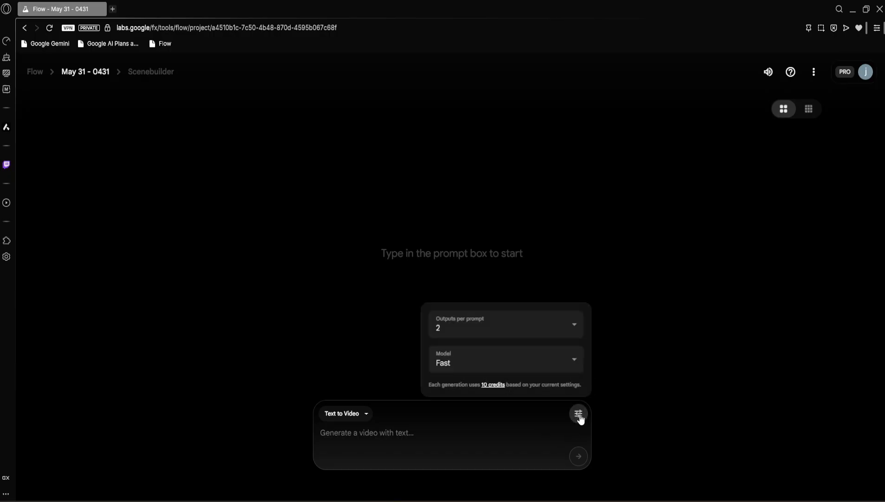
left_click(505, 324)
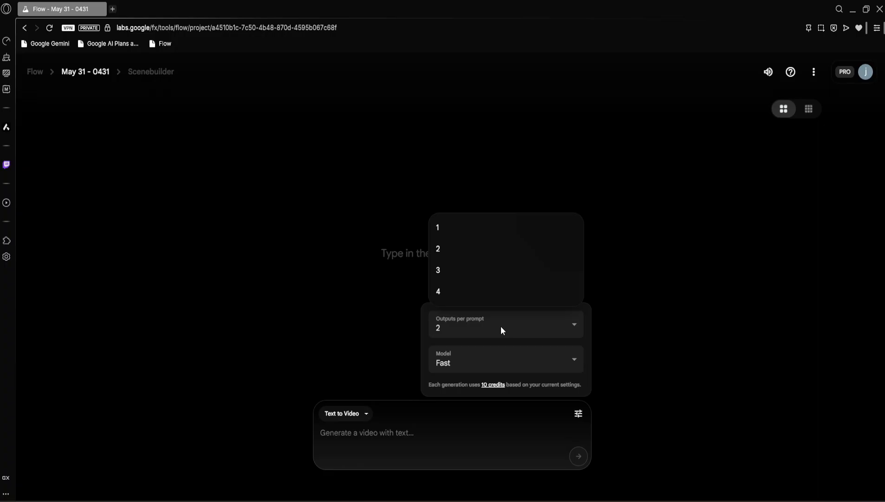
mouse_move(455, 227)
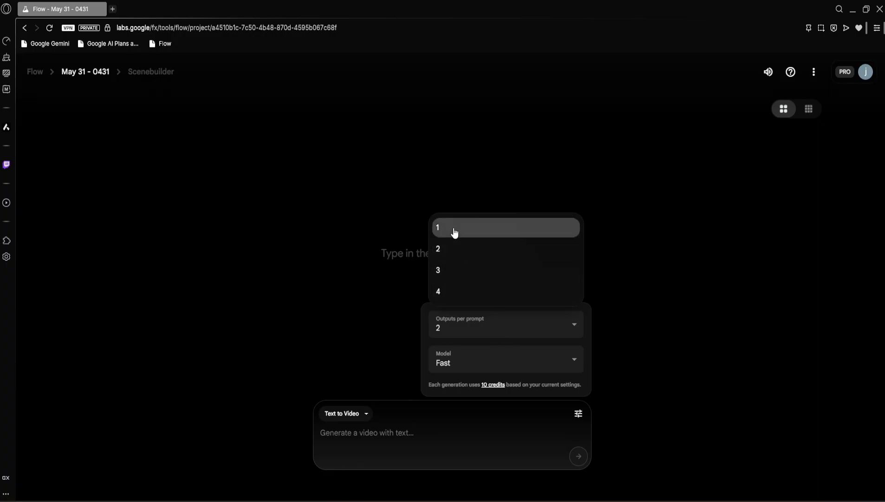
left_click(438, 226)
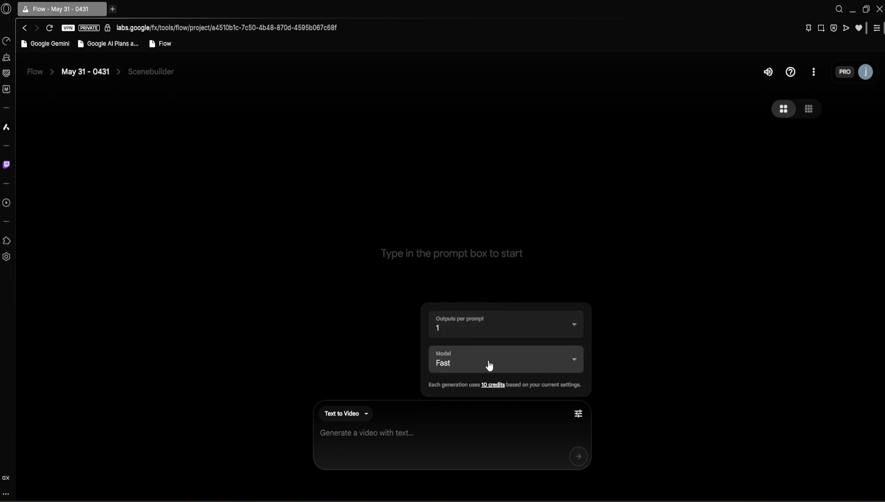
left_click(504, 359)
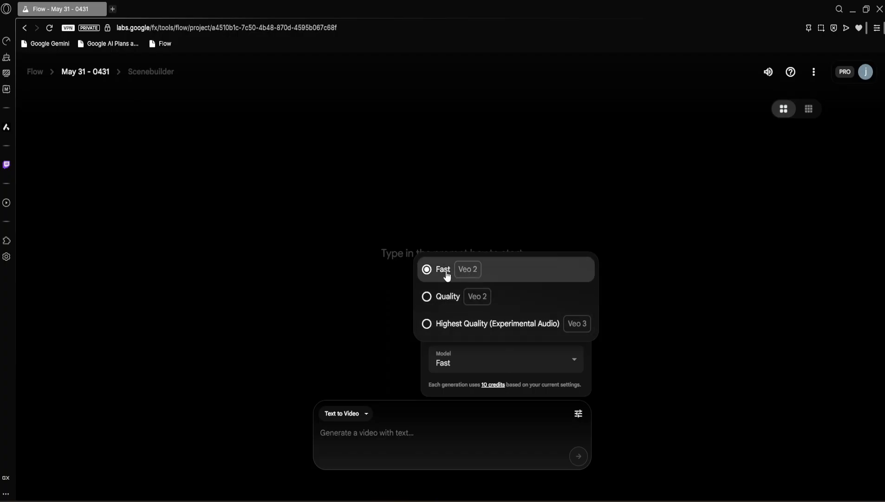
mouse_move(467, 277)
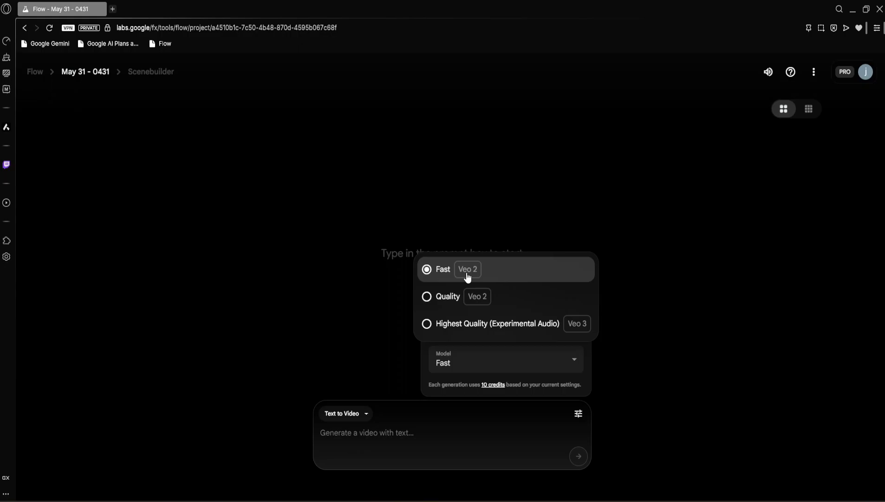
mouse_move(469, 295)
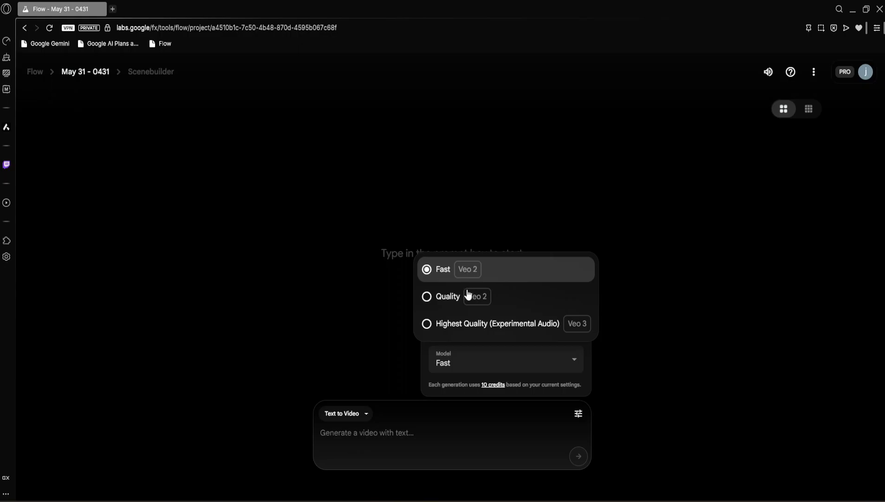
mouse_move(466, 296)
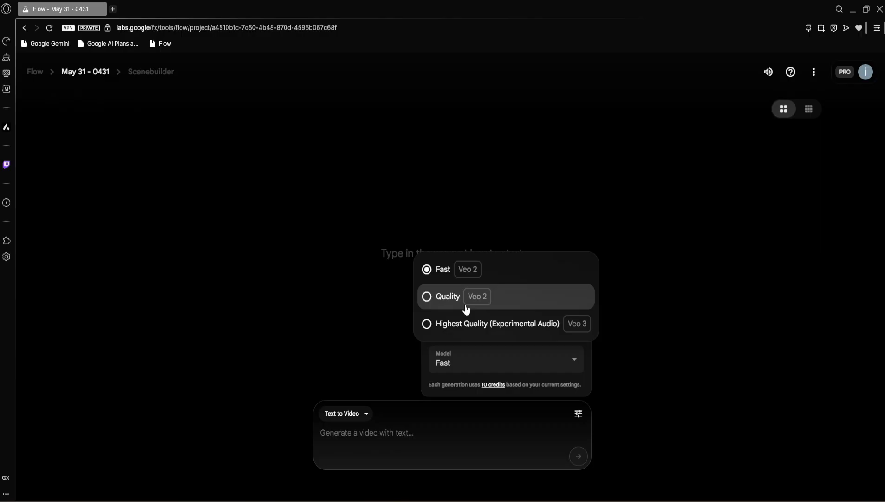
mouse_move(476, 331)
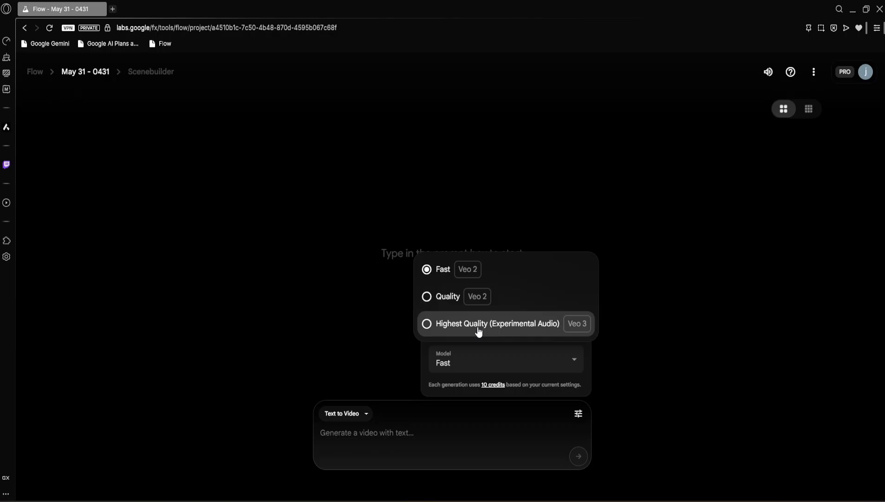
mouse_move(478, 334)
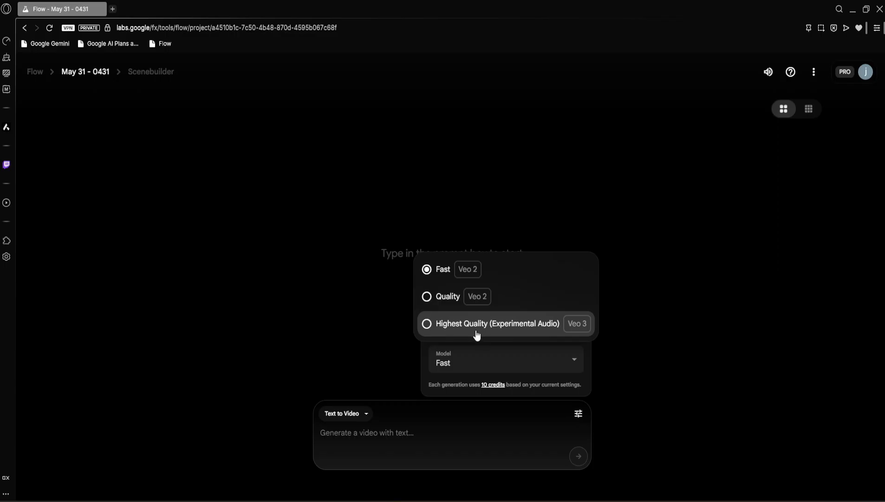
mouse_move(481, 331)
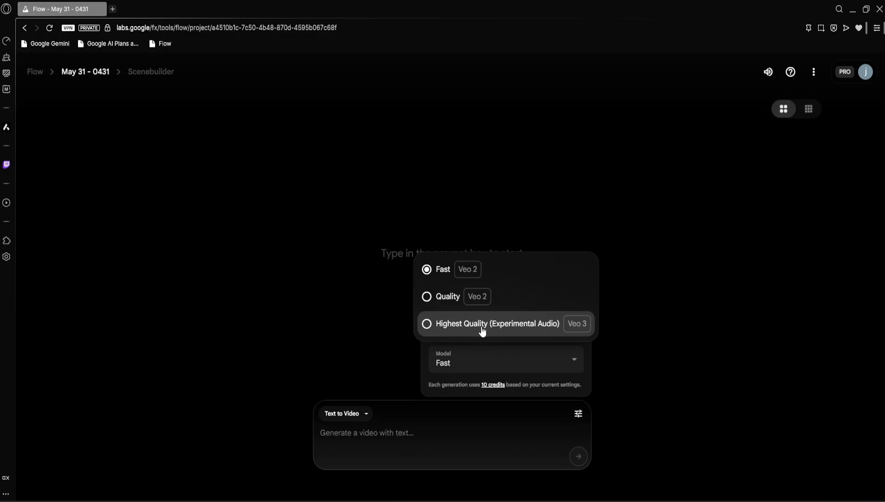
mouse_move(483, 331)
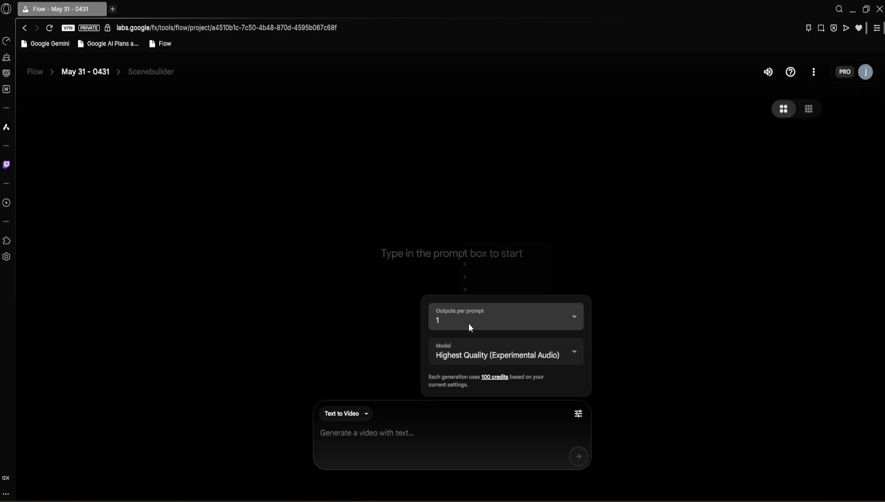
mouse_move(484, 328)
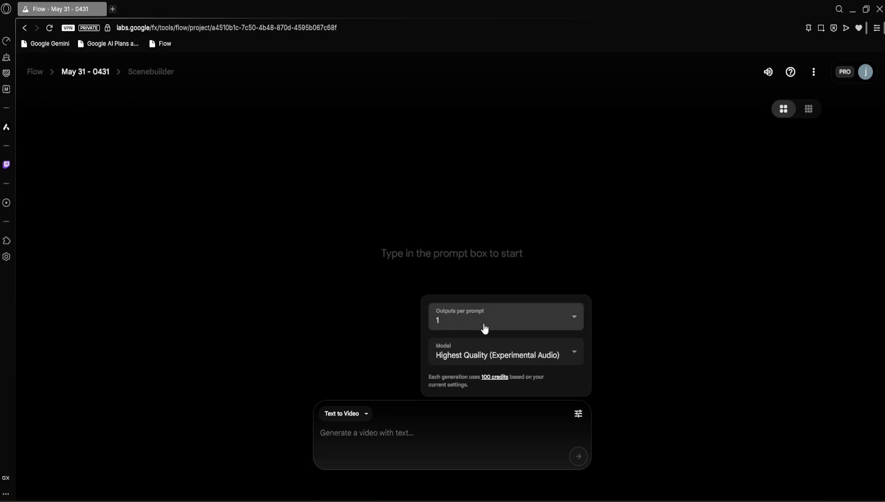
mouse_move(484, 348)
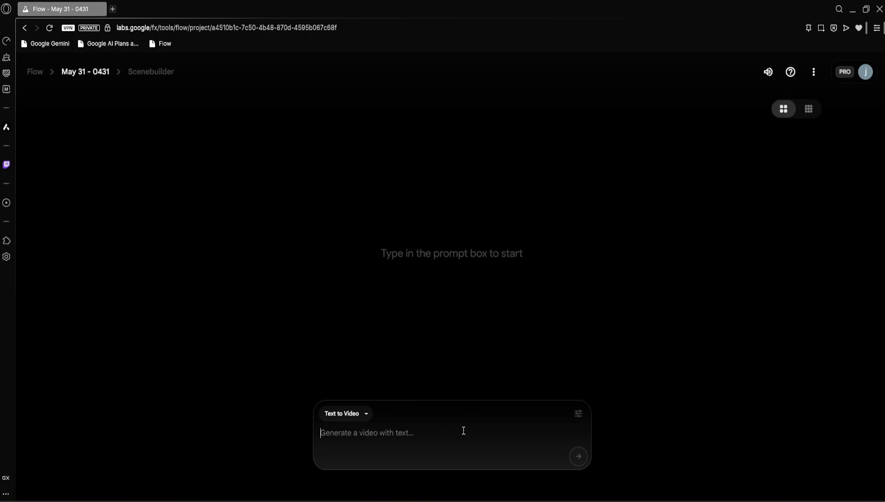
- Generate and play a clip of an ultra-realistic lion moving through golden grass with wind-blown fur and focus shifting to its face
type("Ultra-realistic lio")
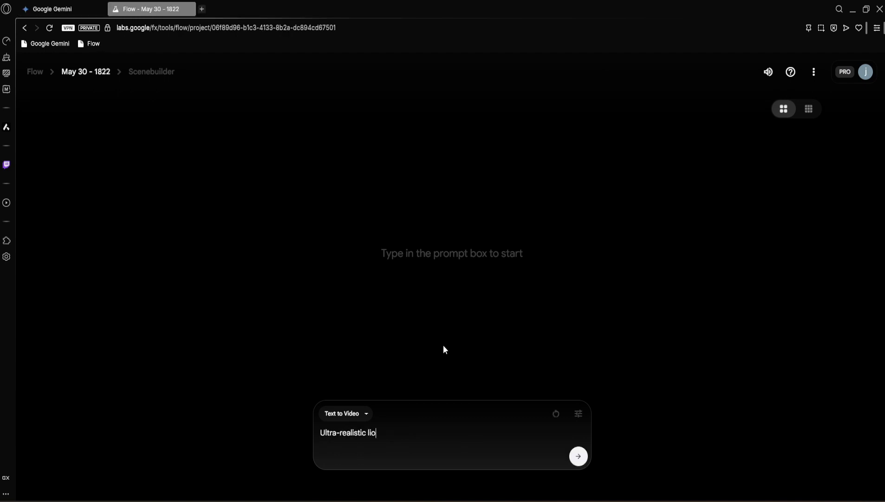
type("n moving gracefully through golden grass in slow motion. Dust ki")
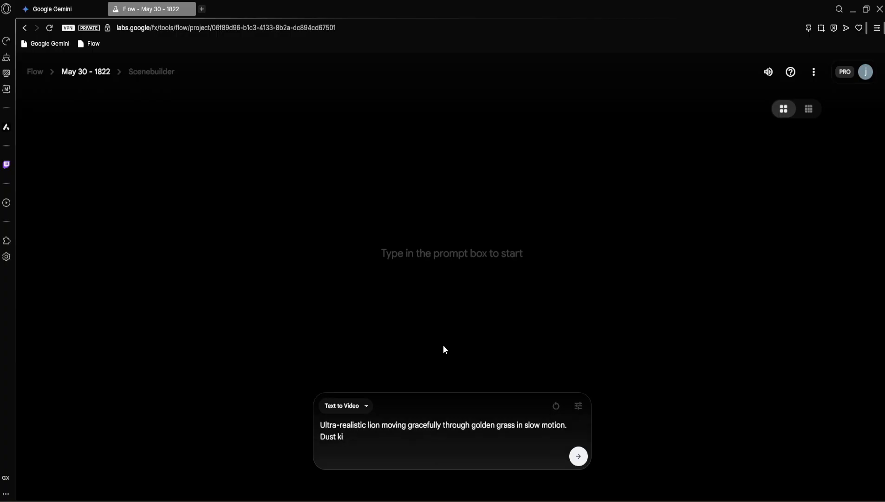
type("cks up with each step. The")
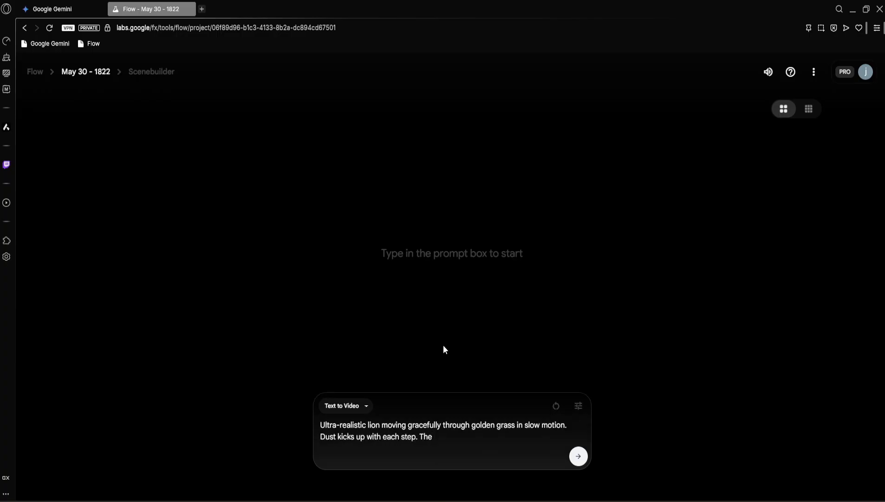
type("fur reacts to the wind, and the")
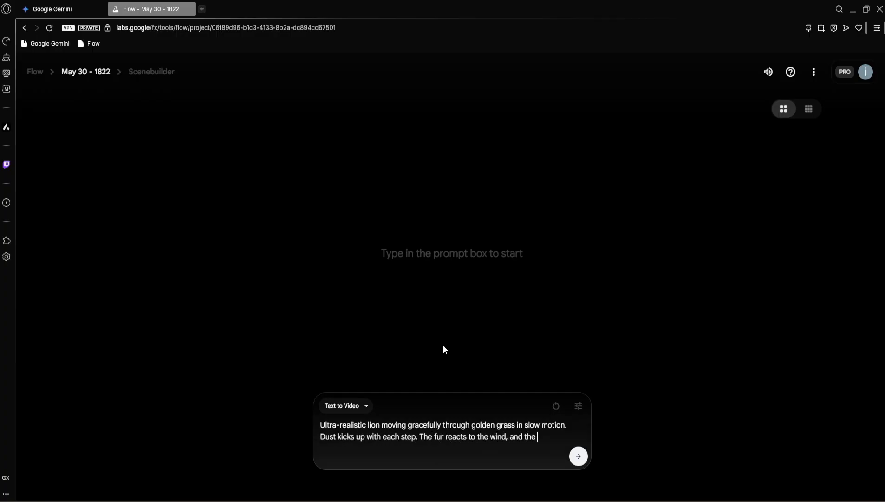
type("focus shifts smoothtly")
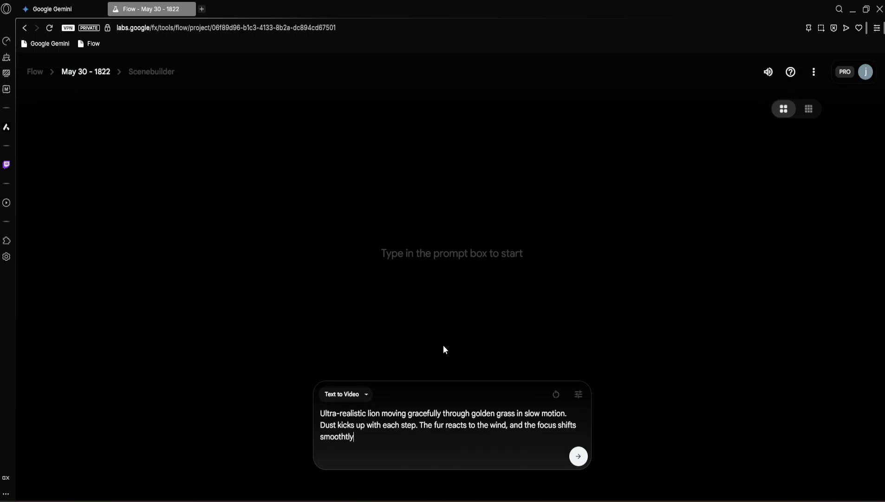
type("from background to the lio")
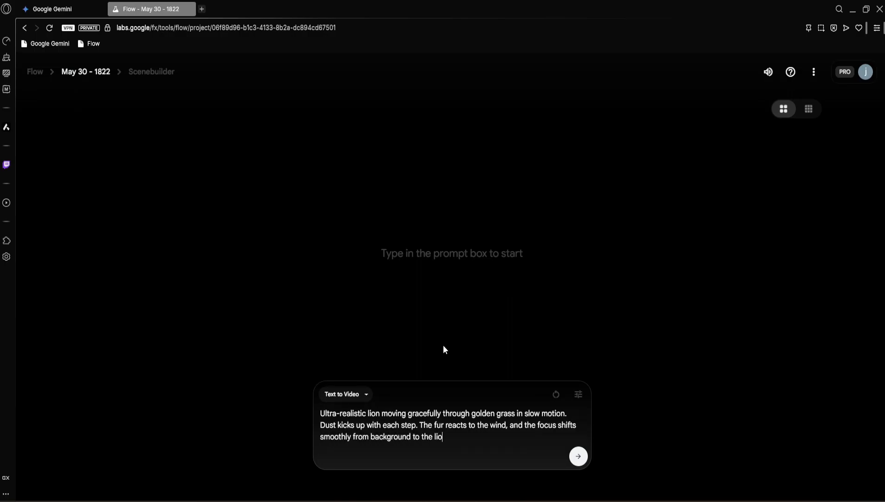
type("n's face")
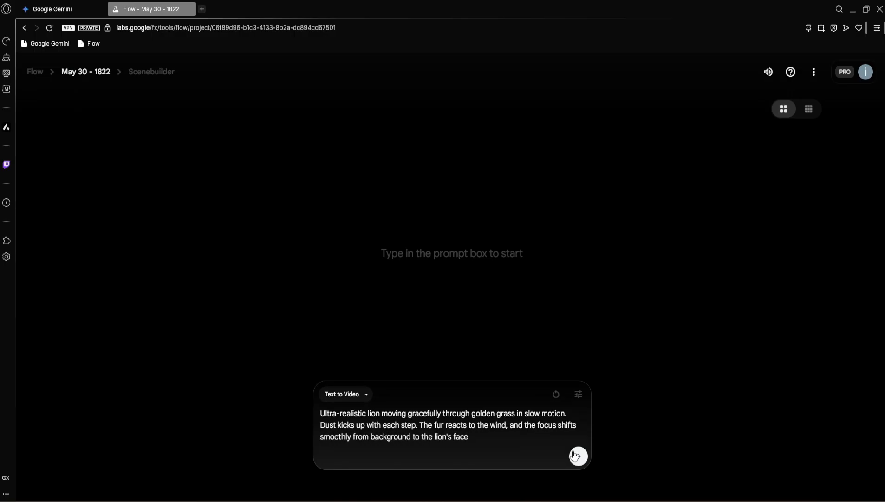
left_click(578, 456)
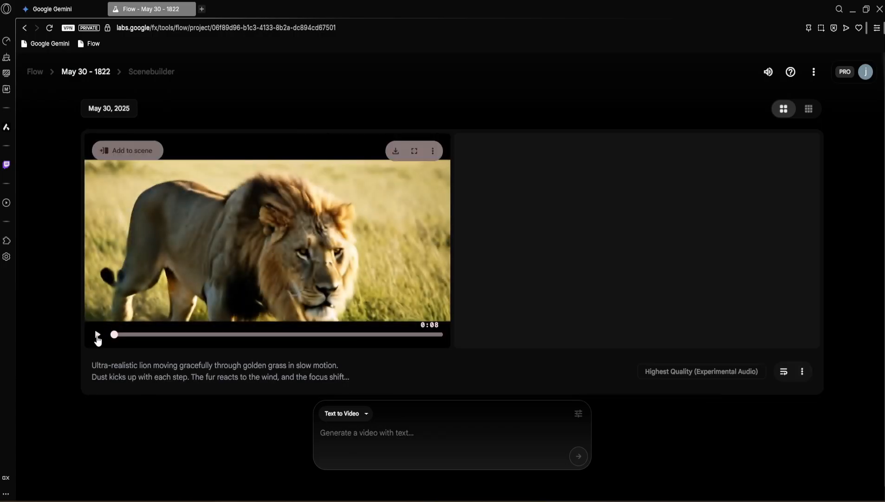
left_click(96, 333)
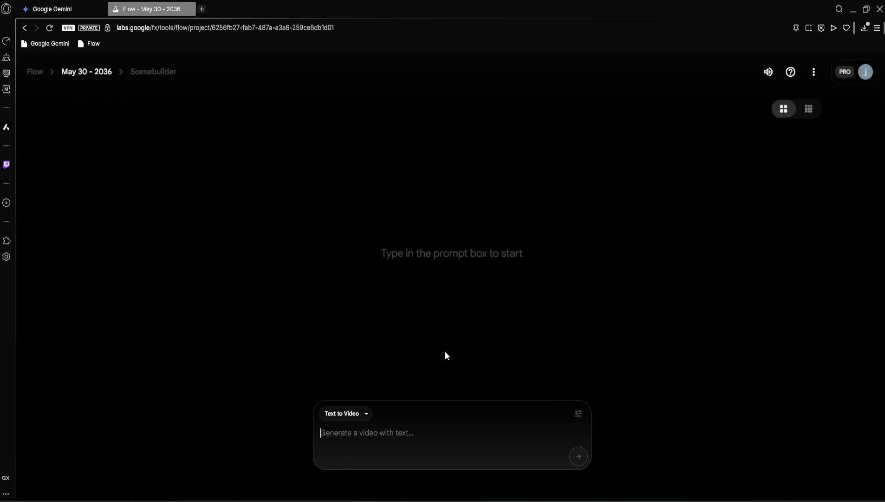
- Generate a clip of Formula 1 cars speeding past cheering grandstands with roaring engines and tire smoke
type("Formula 1 cars racing")
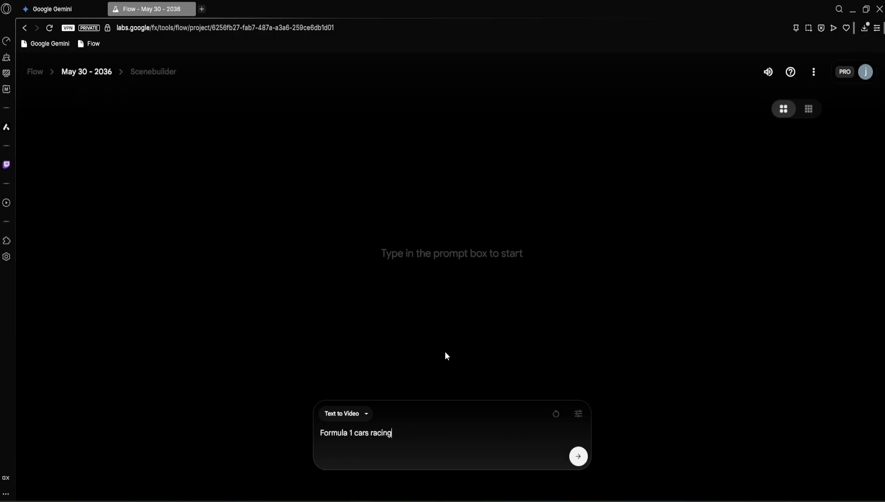
type("at high speed on a sunny d")
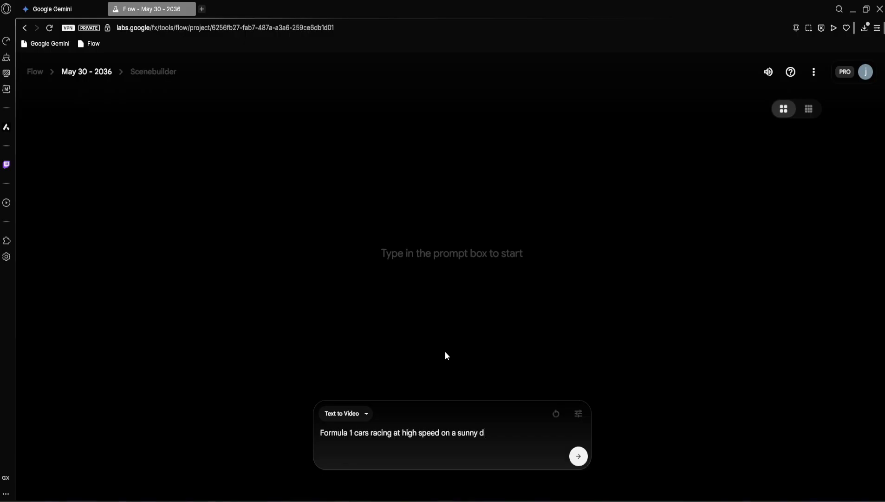
type("ay circuit, engines roarin")
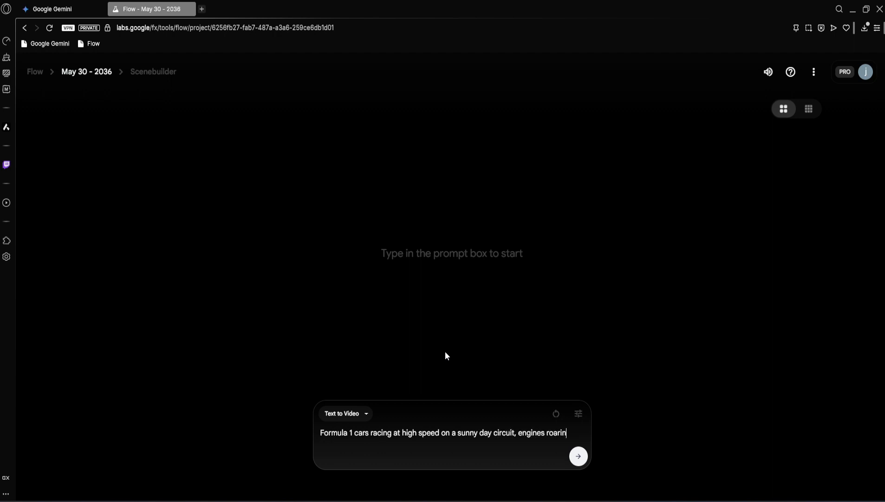
type("g. The camera follows closely")
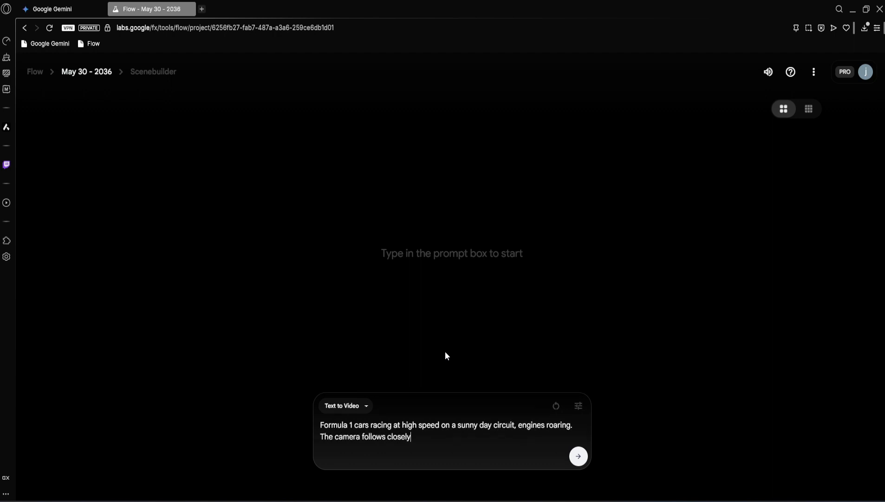
type("as cars speed past in a bl")
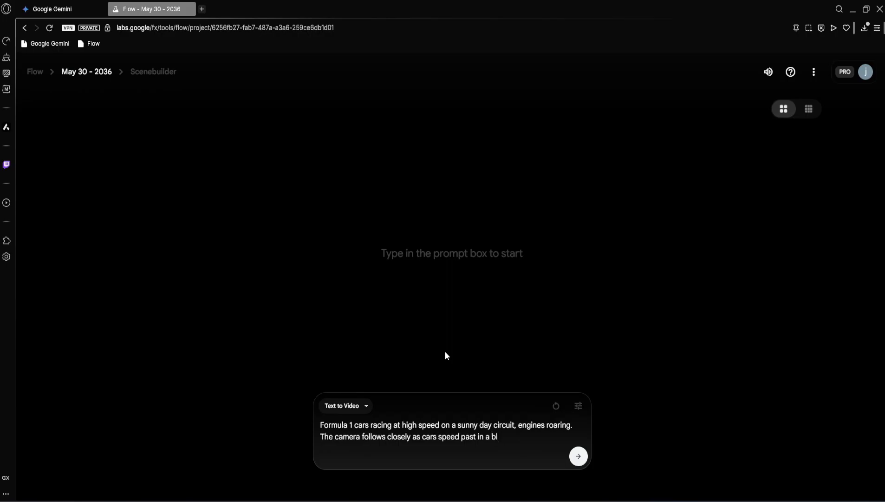
type("ur. Crowds in the grandstands")
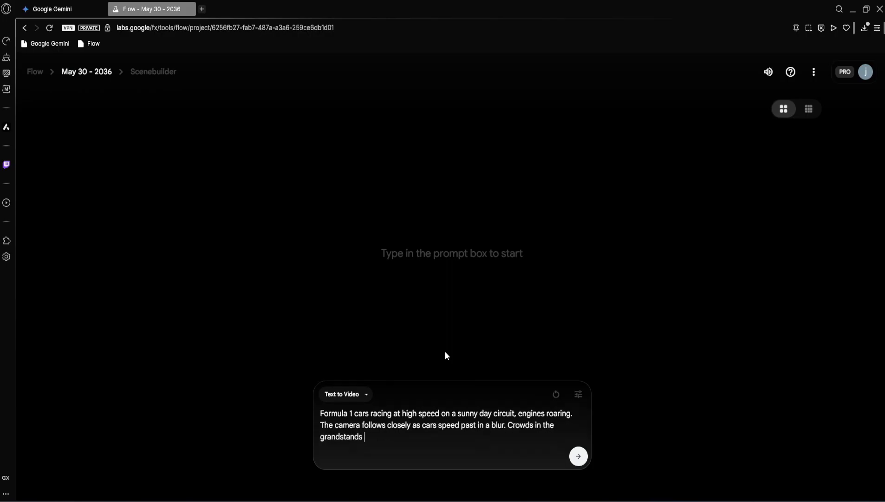
type("cheer and wave flags. Dust an")
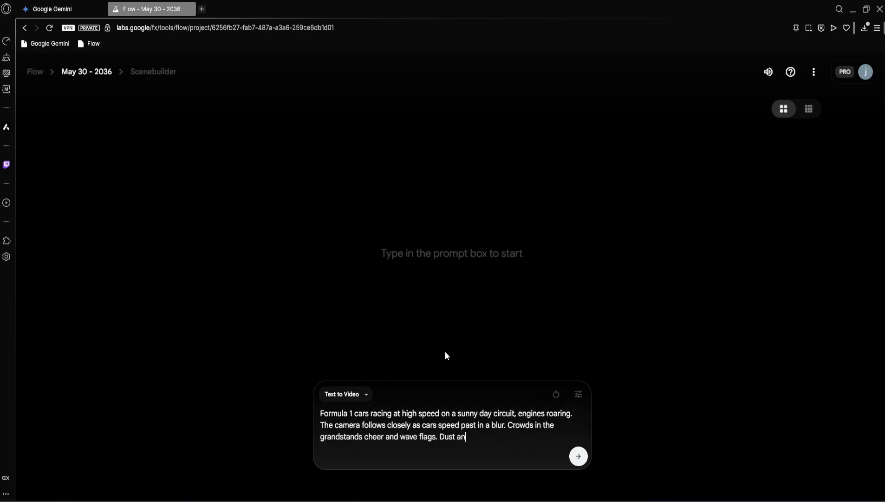
type("d tire smoke trail behind the cars. Dynamic, cinem")
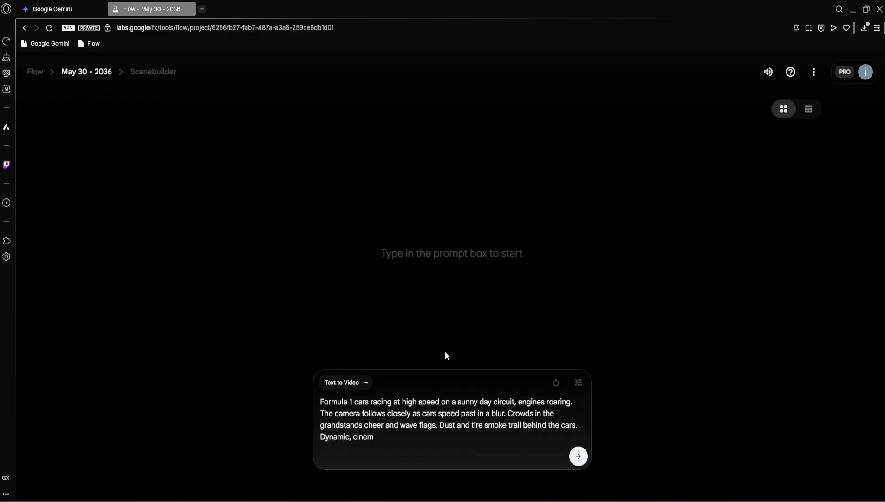
left_click(578, 457)
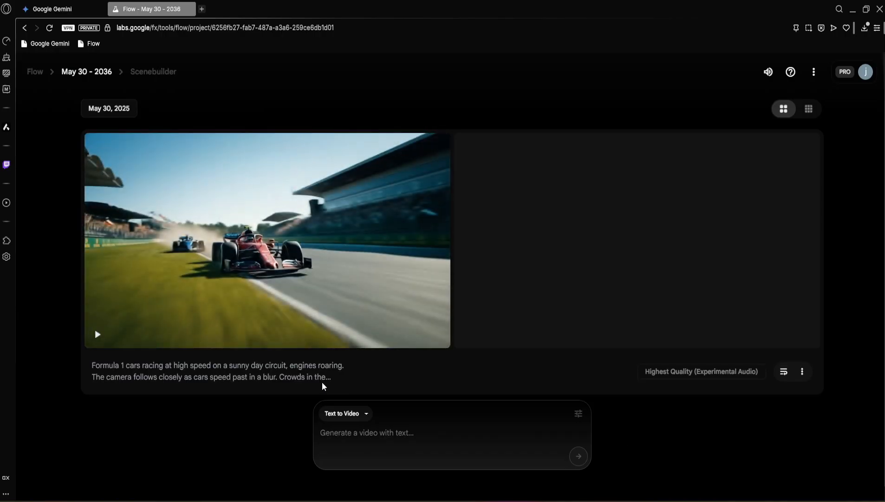
- Play back the generated Formula 1 clip and pause it
left_click(98, 334)
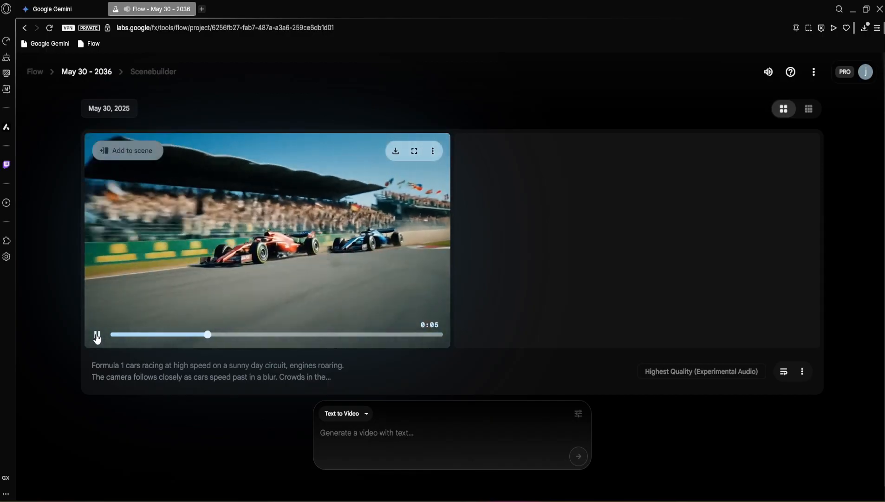
left_click(97, 336)
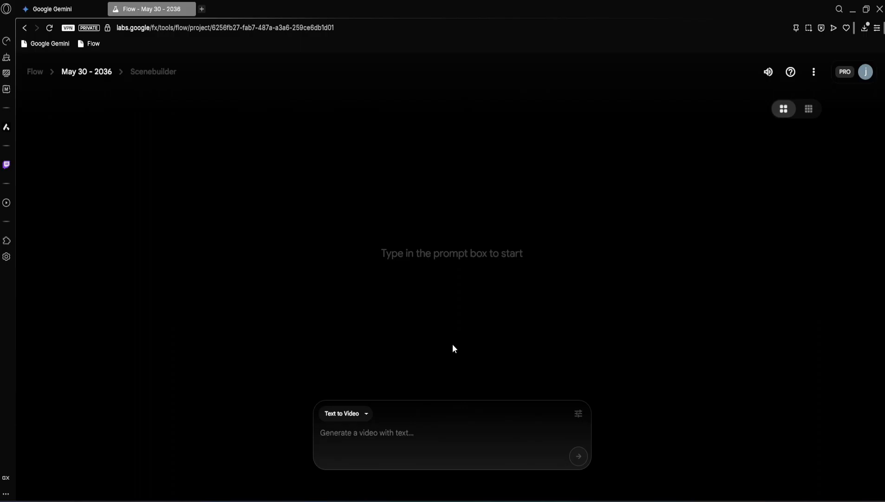
- Write the park prompt: a 20-year-old boy and girl walking side by side, he asks "Did you hear about Google's new Veo 3?" and she replies "No"
left_click(367, 432)
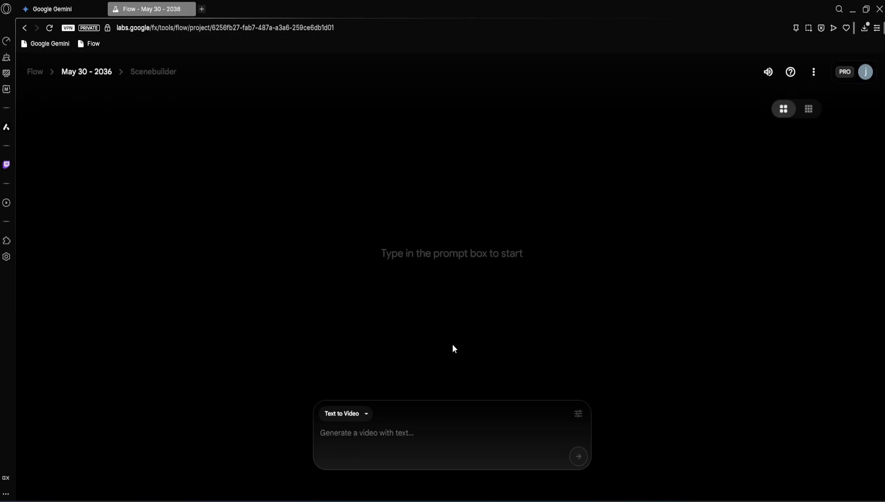
left_click(367, 432)
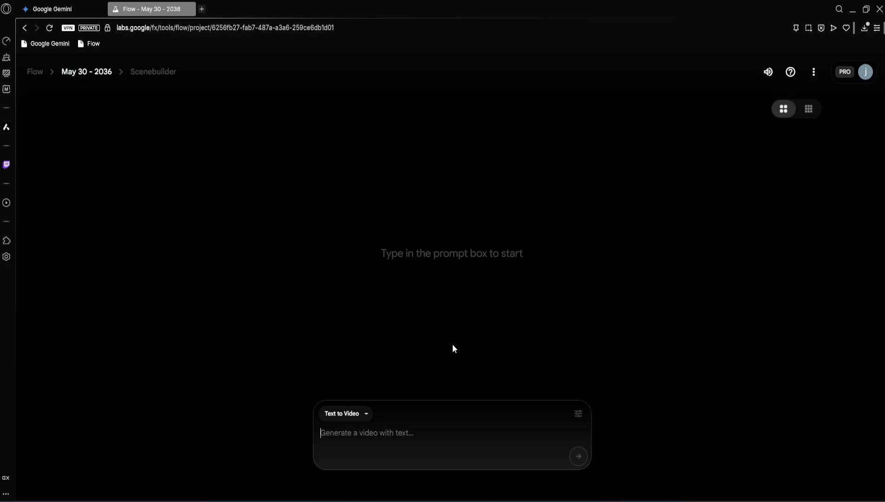
type("A sunny afternoon")
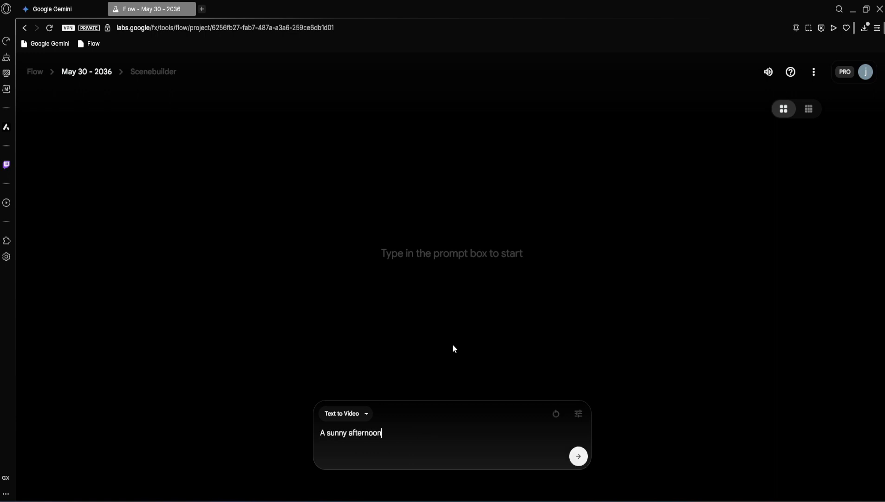
type("in a lively city park. A young bo")
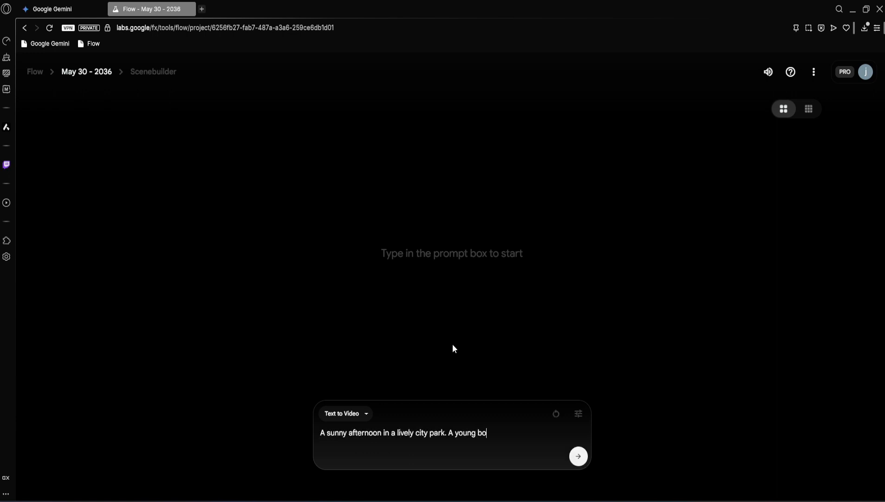
type("y and a young girl, around 20 ye")
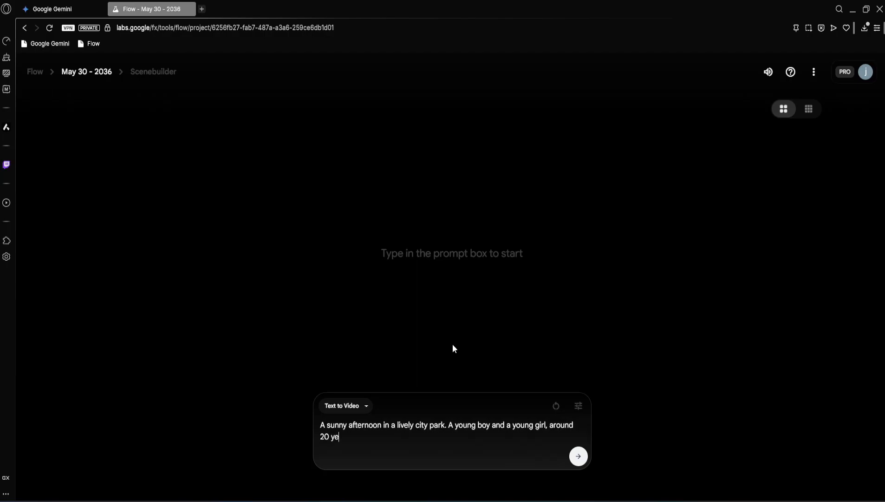
type("ars old, walk side-by-side ona")
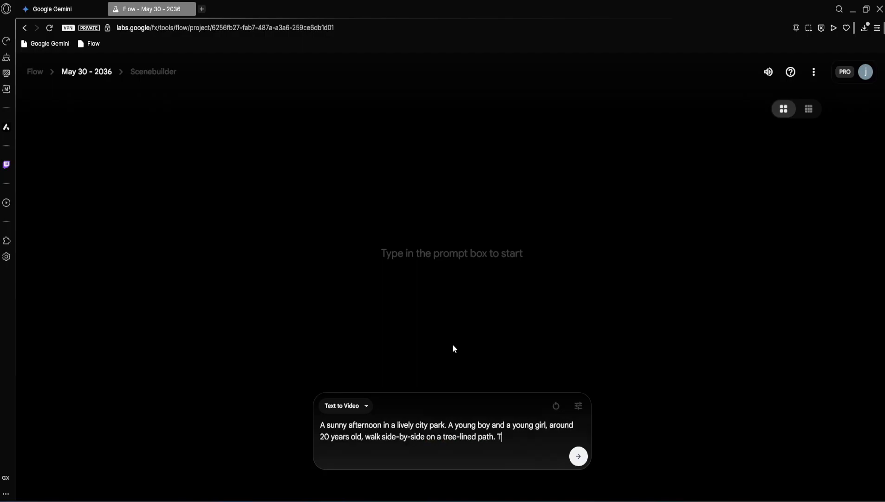
type("he boy casually turns to the gi")
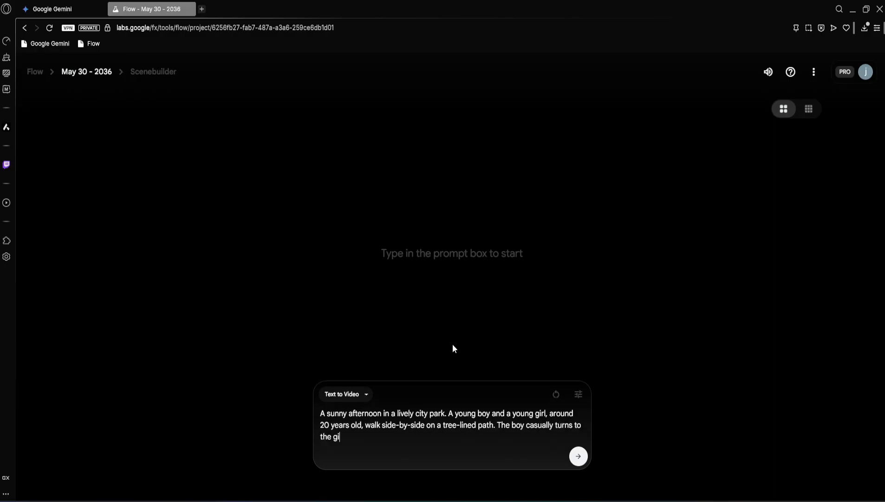
type("rl and says, \"Did you hea")
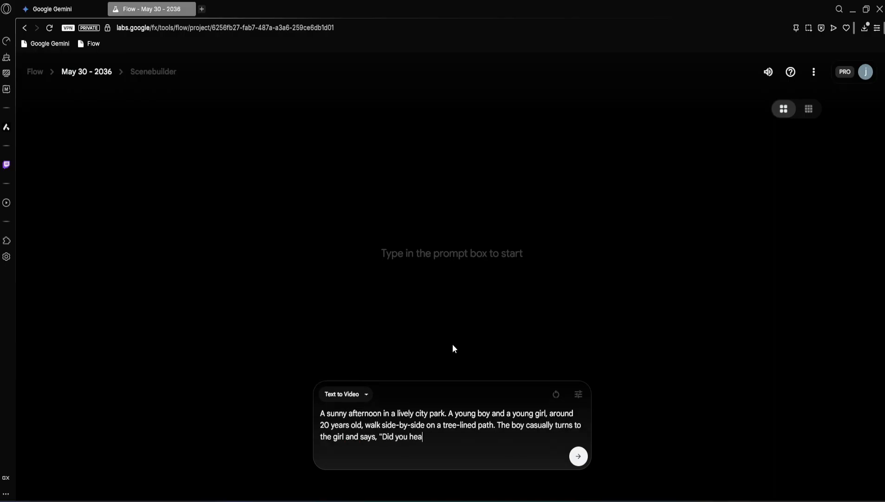
type("r about Google's new Veo 3")
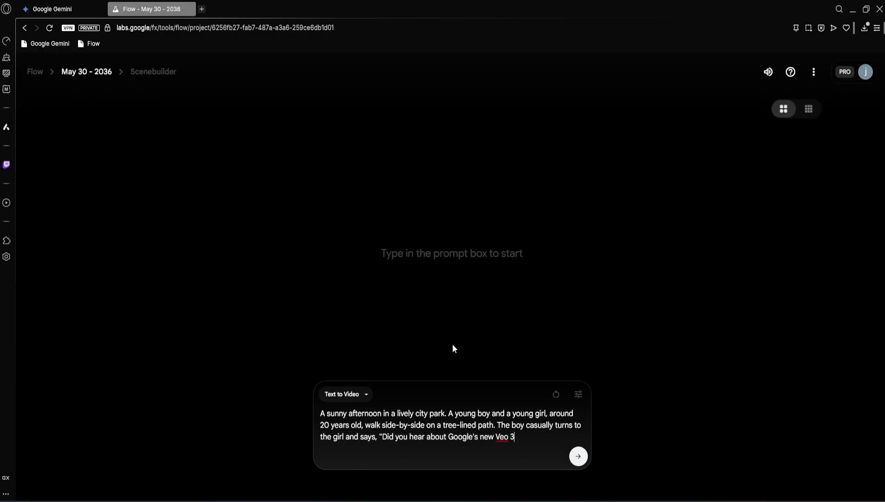
type("?\" The girl smiles and replies")
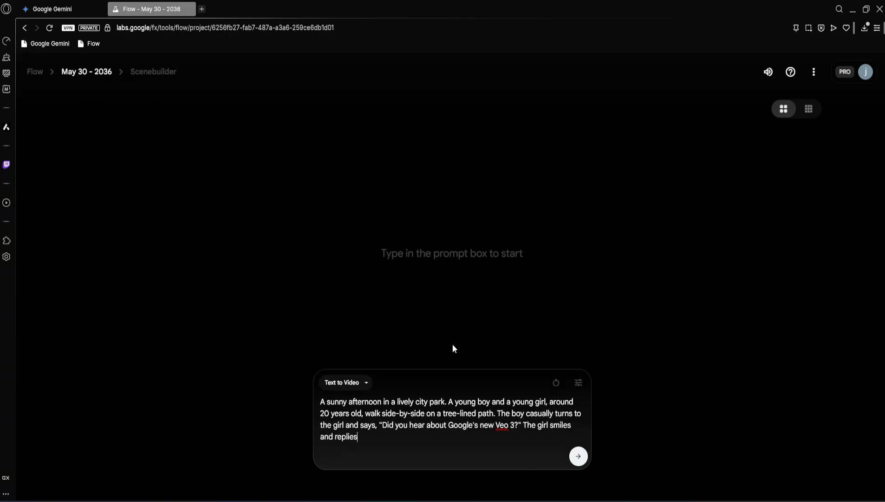
type(", \"No\". The")
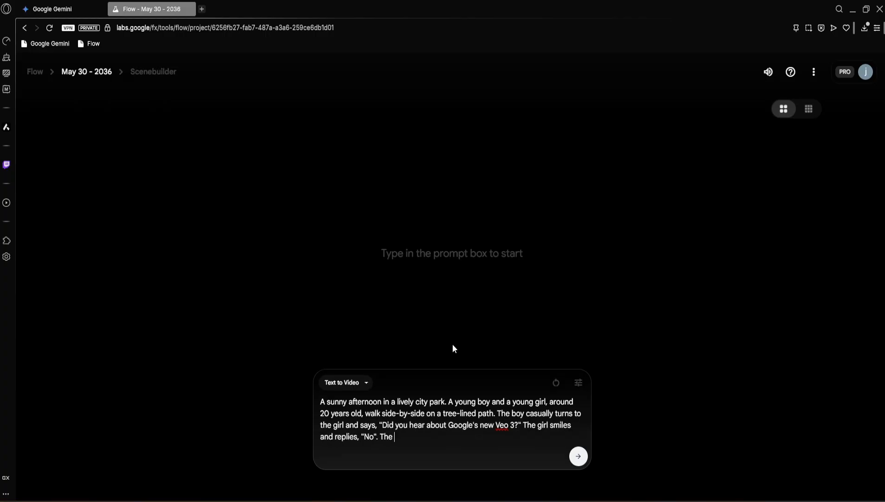
- Finish with his reply "That's pretty cool - you need to check it out", breeze, filtered sunlight and background people, and generate the clip
type("boy grins and adds,")
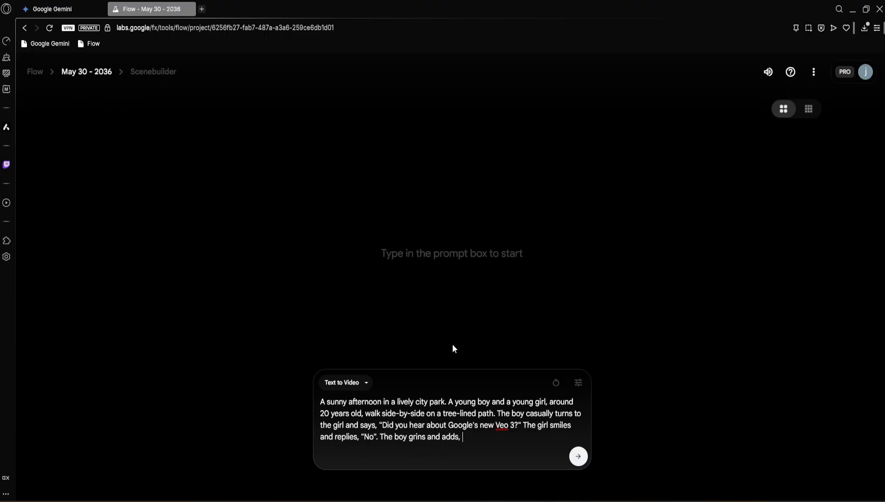
type("\"That's pretty cool - you n\"")
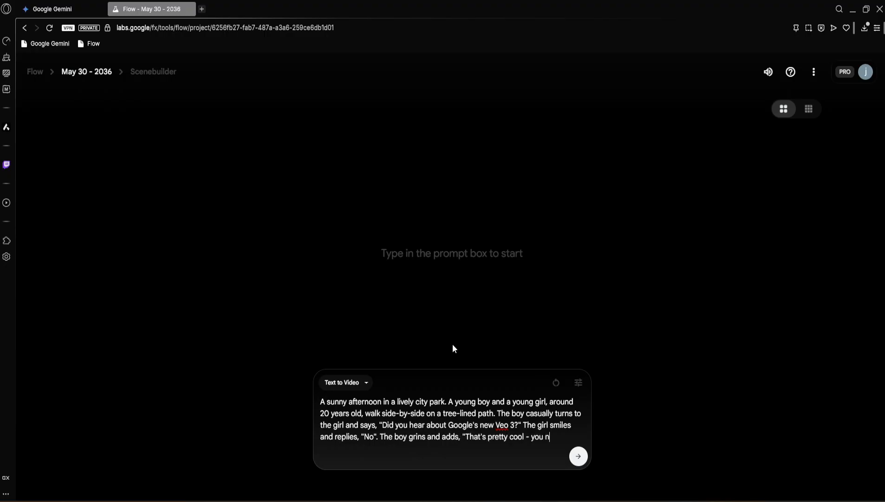
type("eed to check it out\". A soft breez")
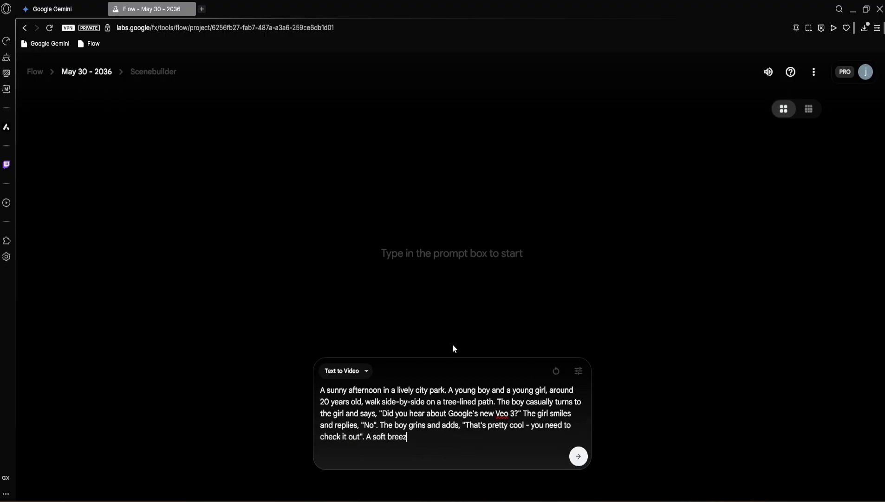
type("e moves their hair, sunlight filters thr")
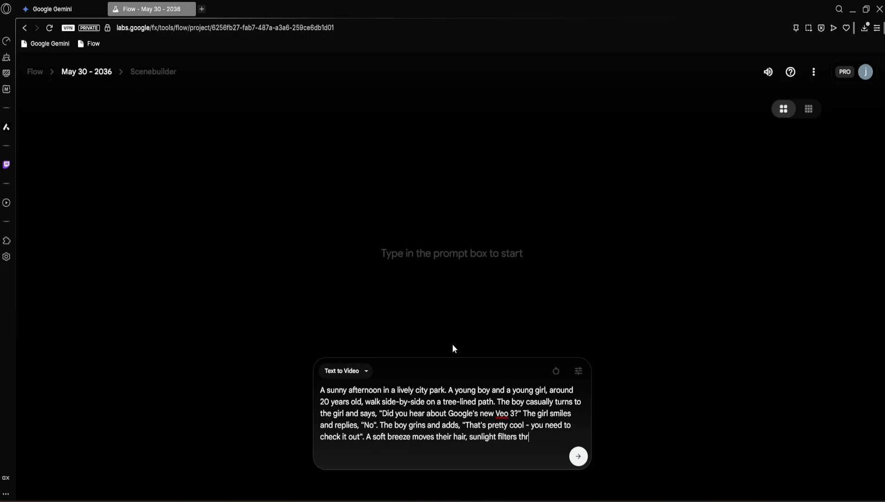
type("ough the leaves, and people are")
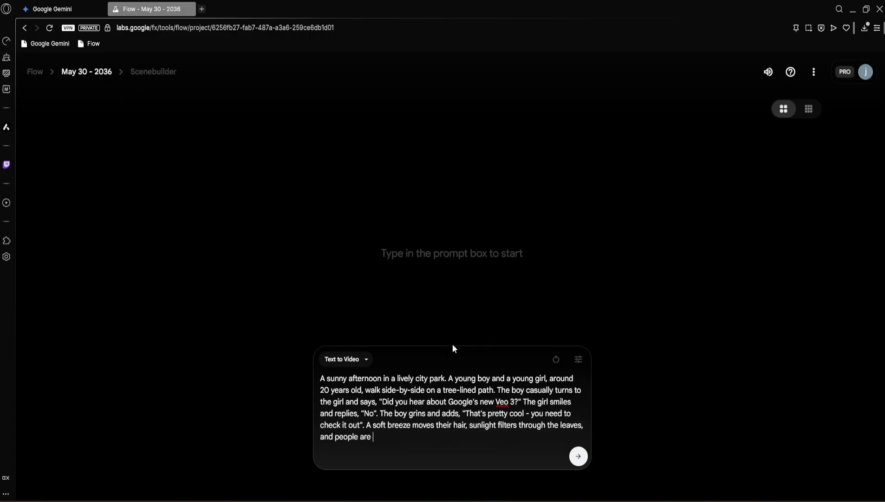
type("walking or sitting in the background. Cinematic, natural")
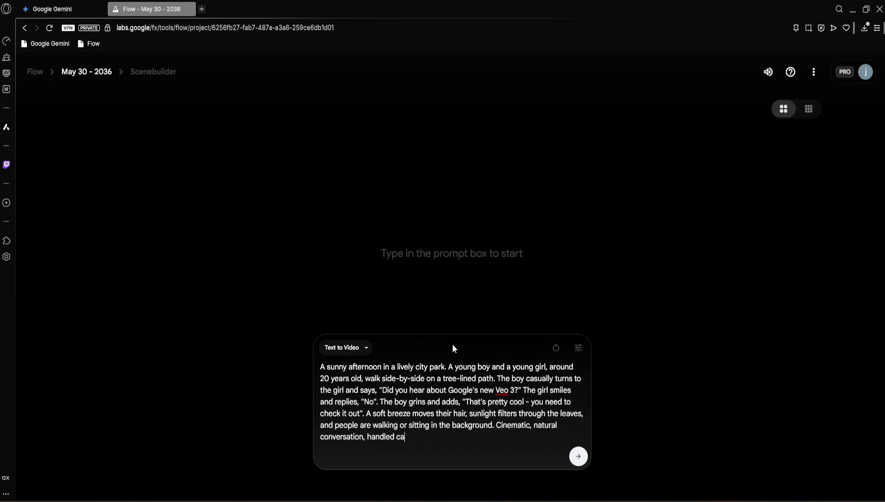
left_click(578, 457)
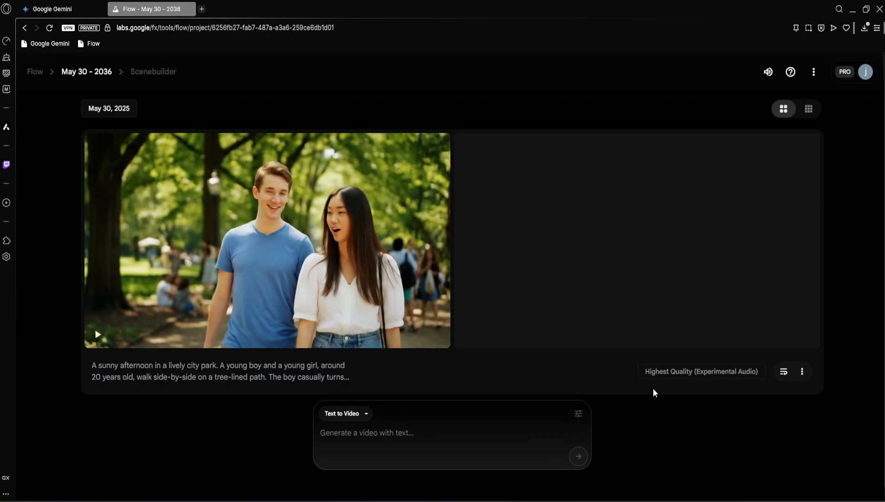
mouse_move(358, 331)
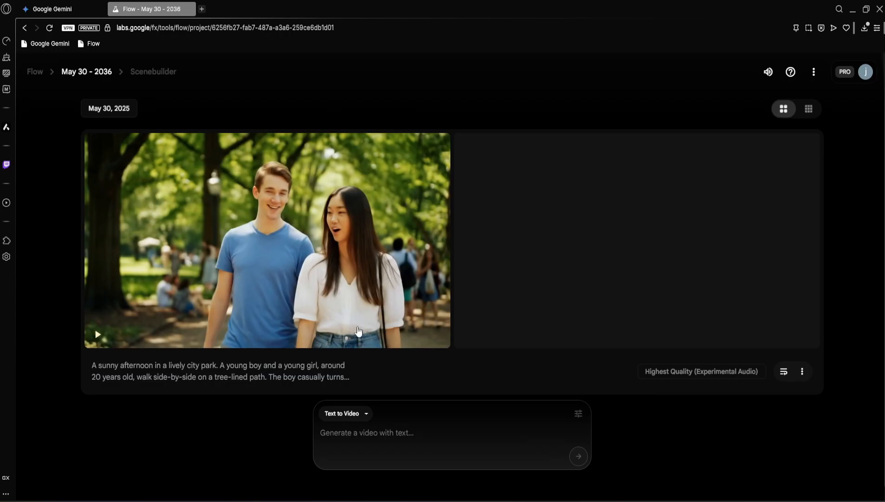
- Play back the generated park dialogue clip and pause it
left_click(98, 333)
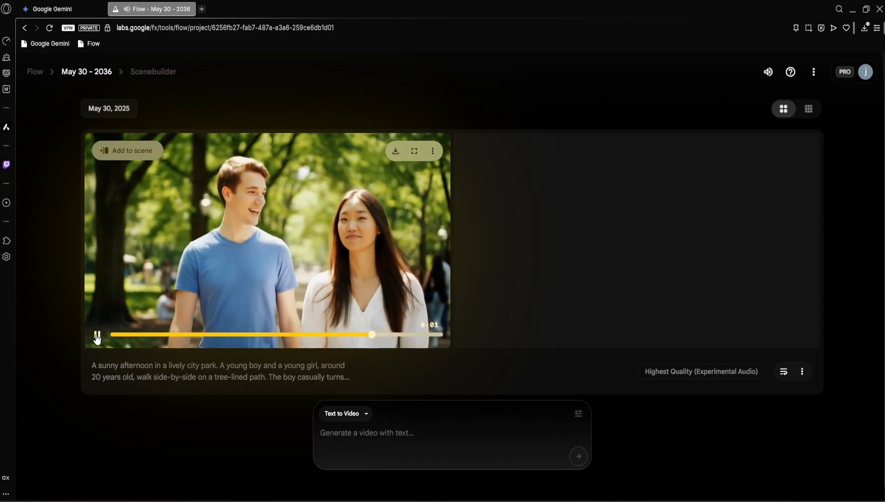
left_click(96, 335)
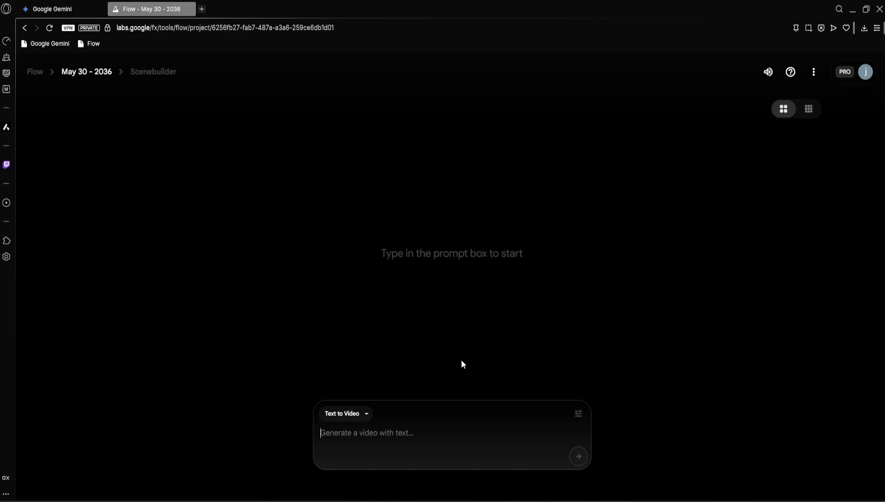
mouse_move(376, 426)
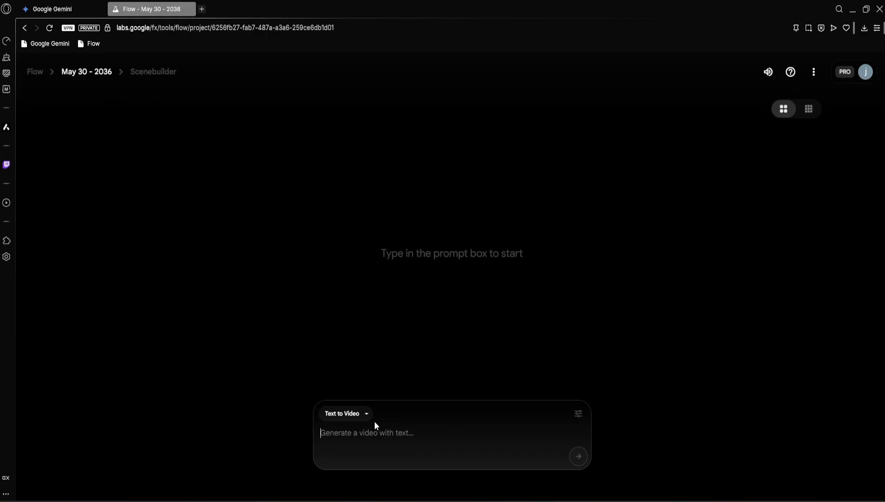
- Switch to Frames to Video mode and choose to generate the starting frame image
left_click(345, 413)
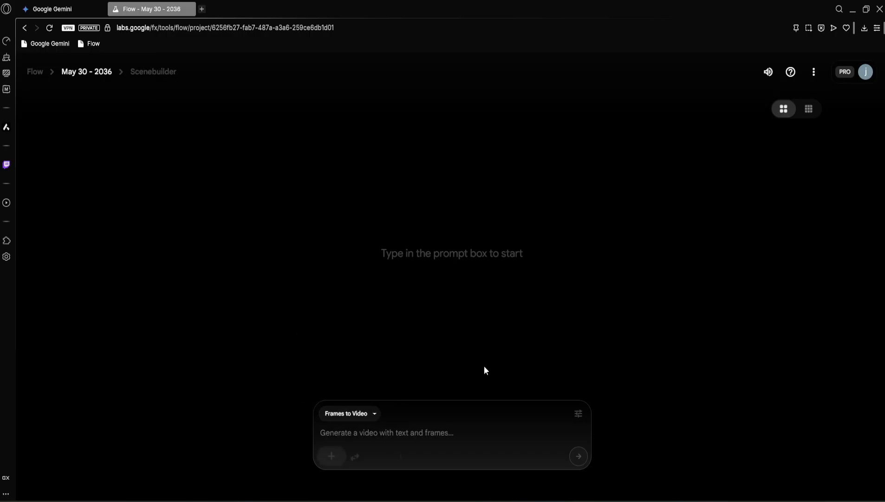
left_click(452, 432)
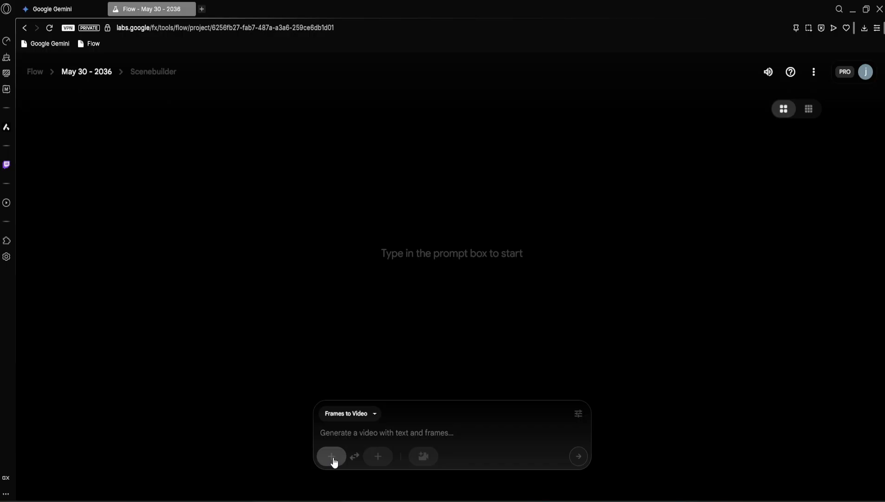
left_click(331, 456)
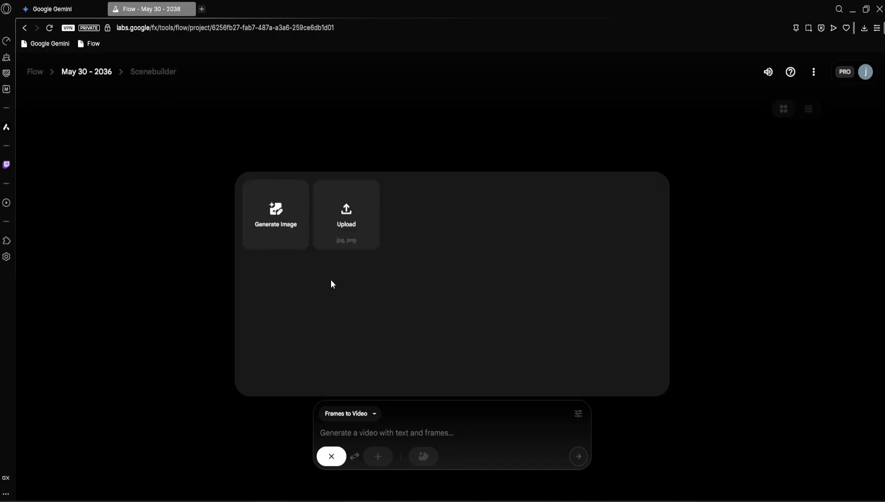
left_click(276, 215)
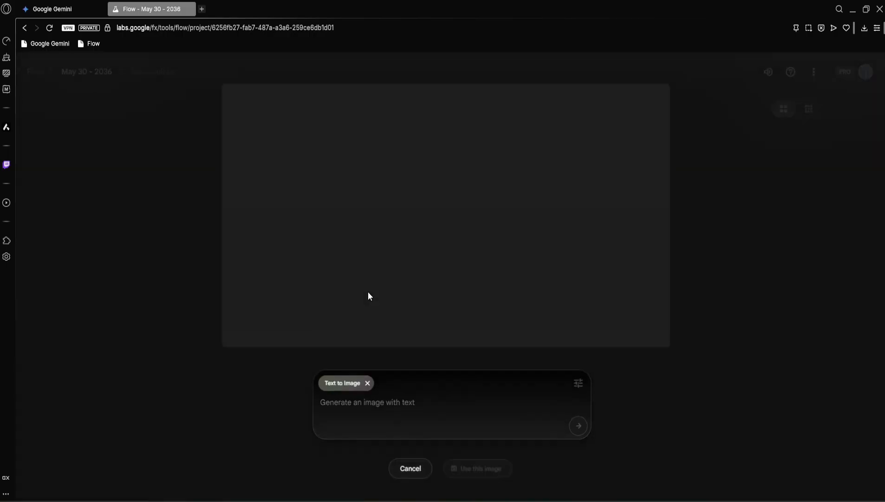
left_click(394, 401)
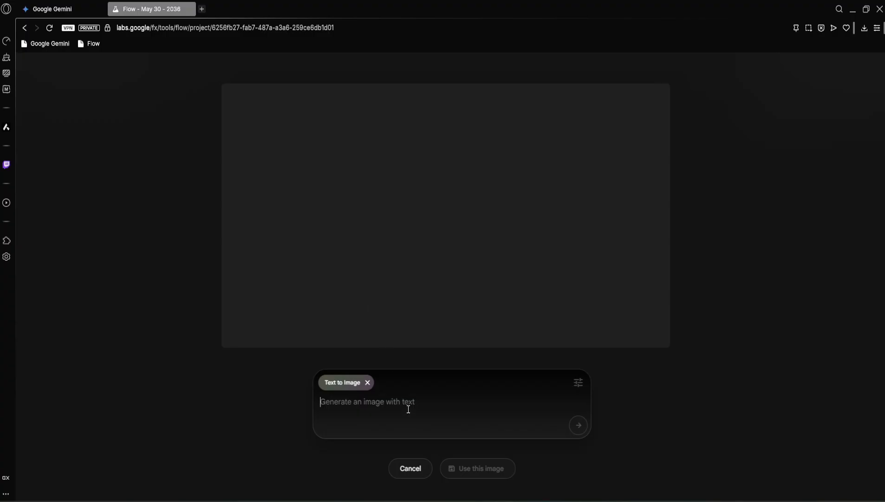
mouse_move(450, 412)
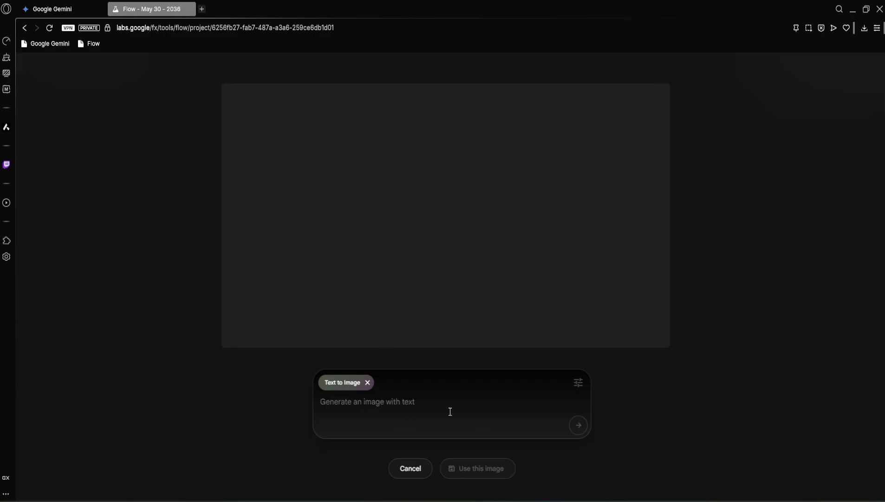
- Generate a 3D animated still of a smiling father driving with his son in a cozy sunlit car through a blurred suburban neighborhood
type("Create")
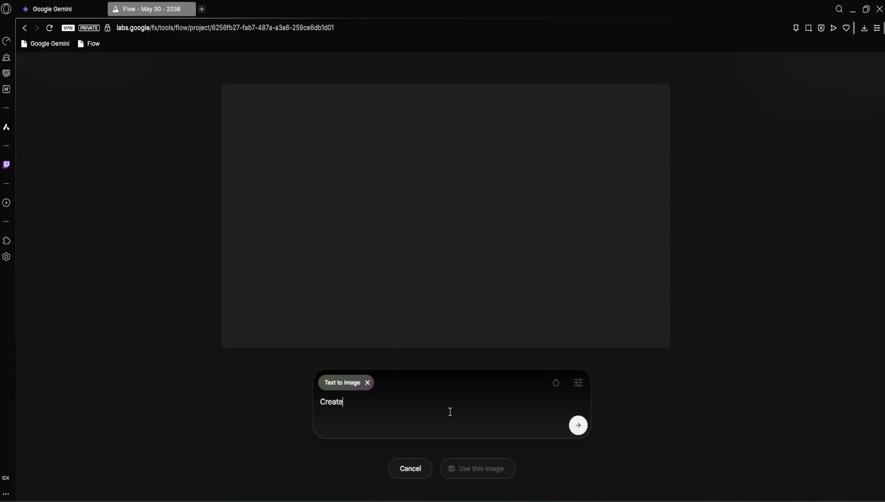
type("a 3D animated scene of a")
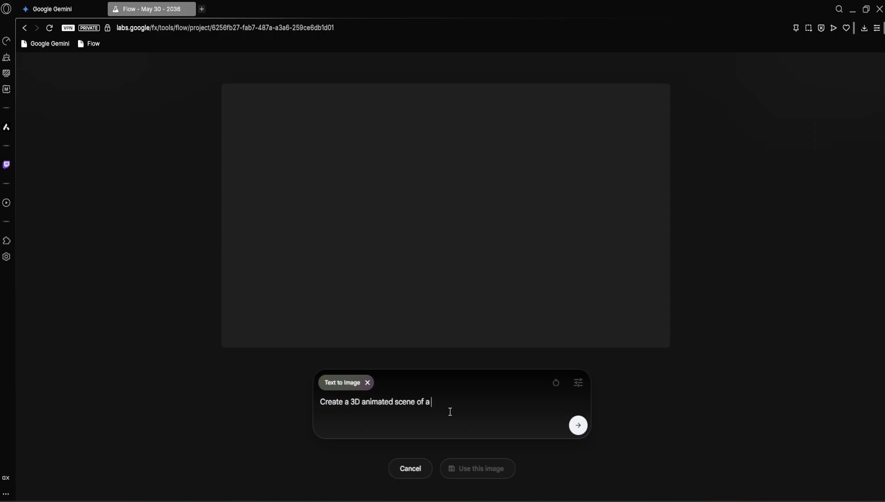
type("father and son sitting inside a car")
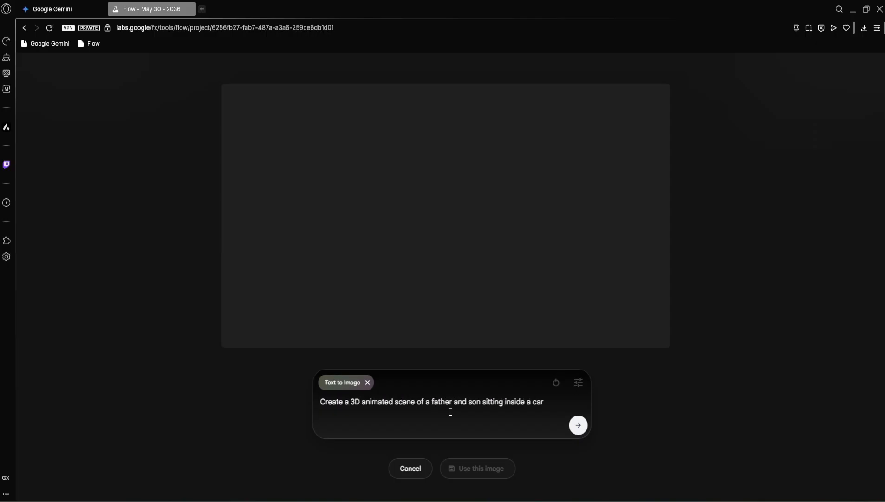
type("on a sunny day. The father i")
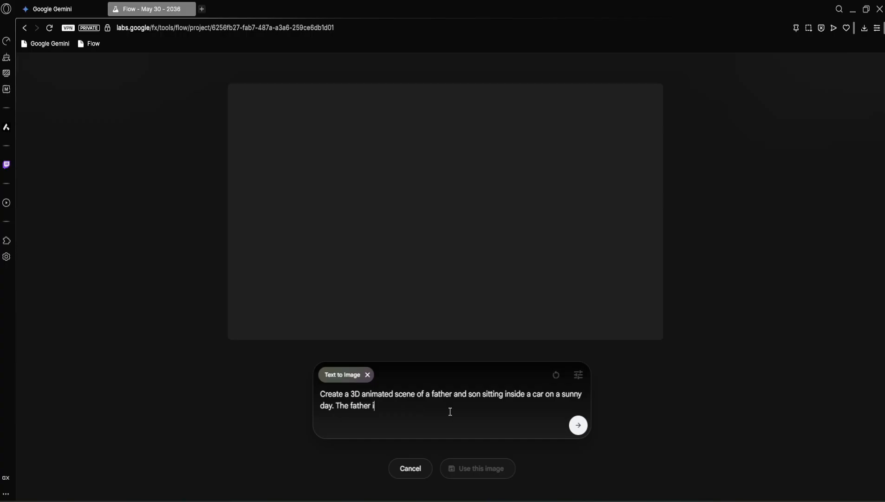
type("s driving, smiling warmly")
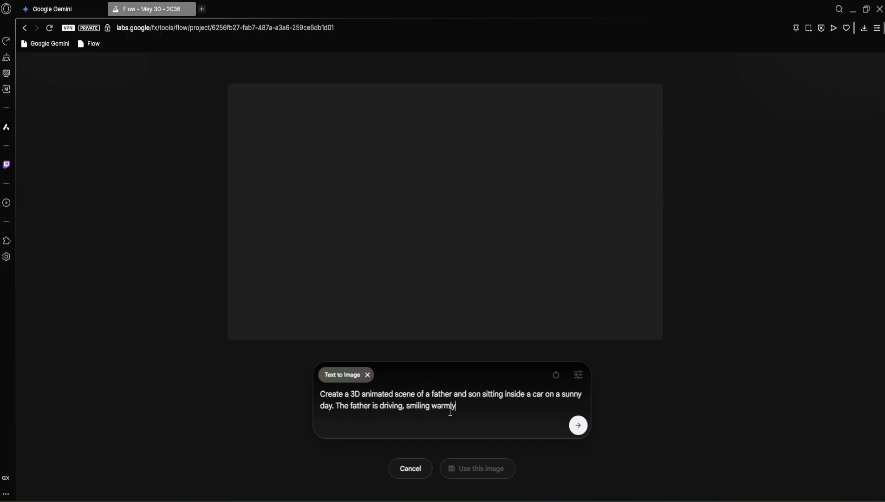
type(", while the son sits next to him, looking happy and relaxed")
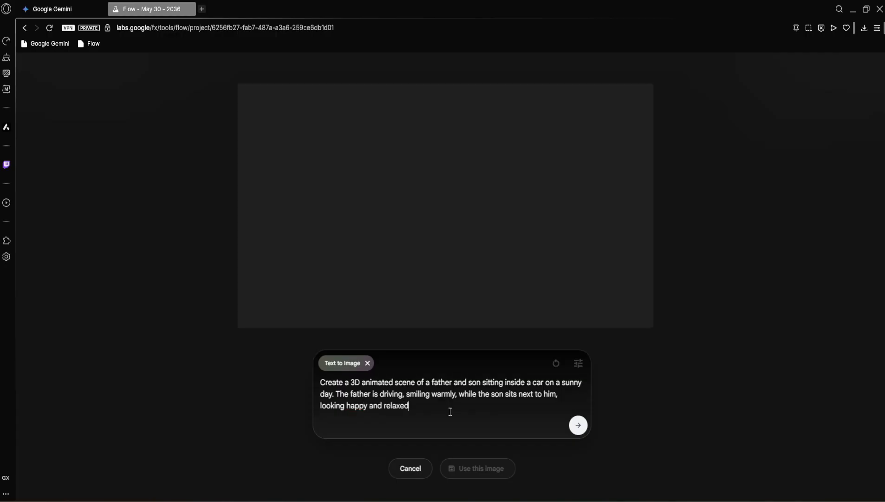
type(". The car interior is detailed and c")
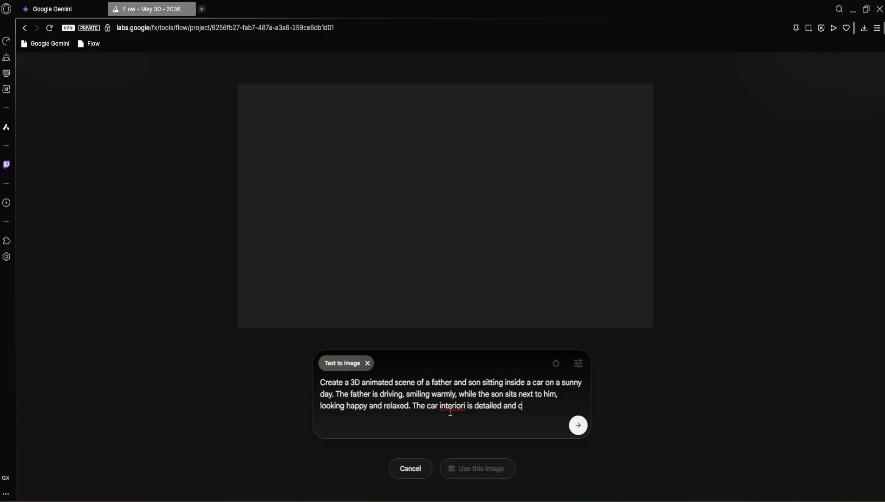
type("ozy, with s")
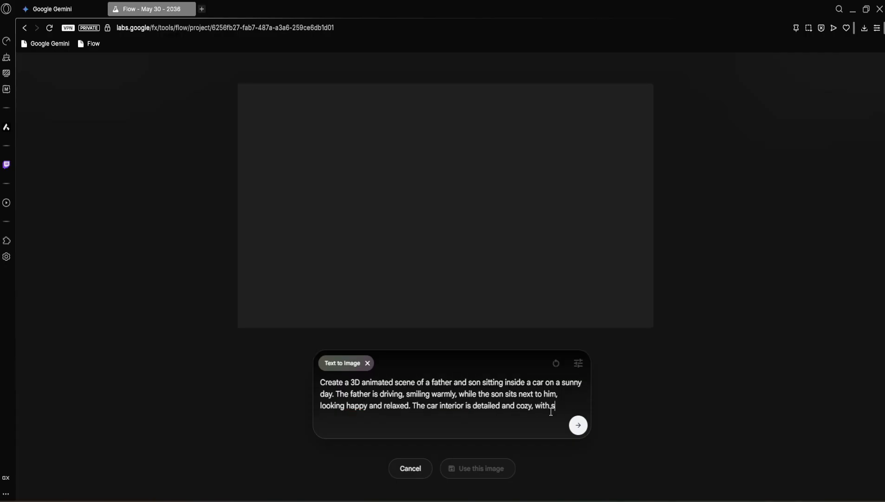
type("unlight softly streaming")
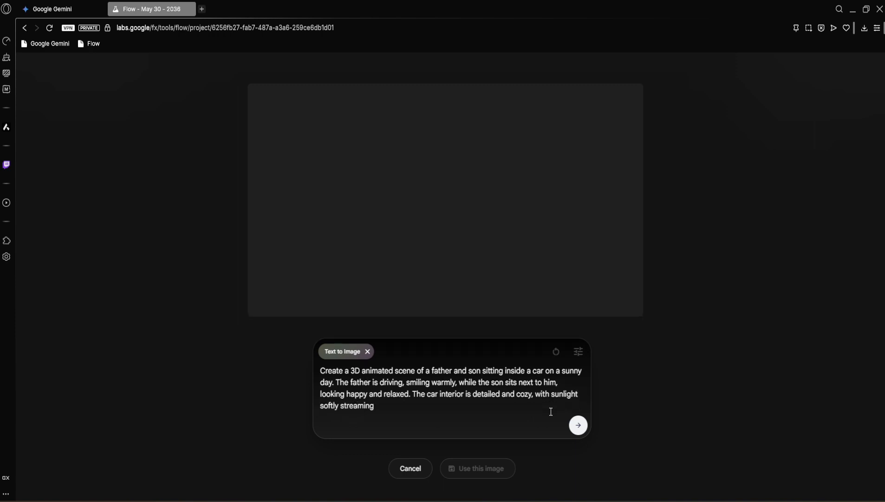
type("through windows. The background")
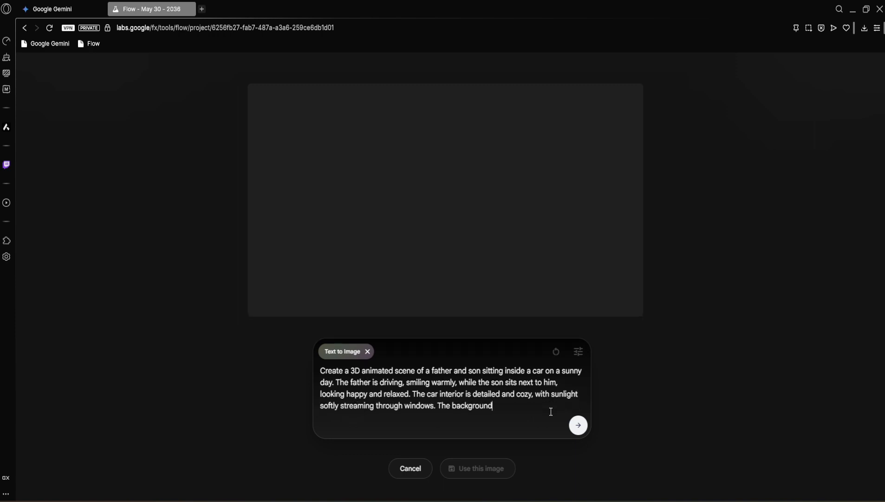
type("outside shows a quiet")
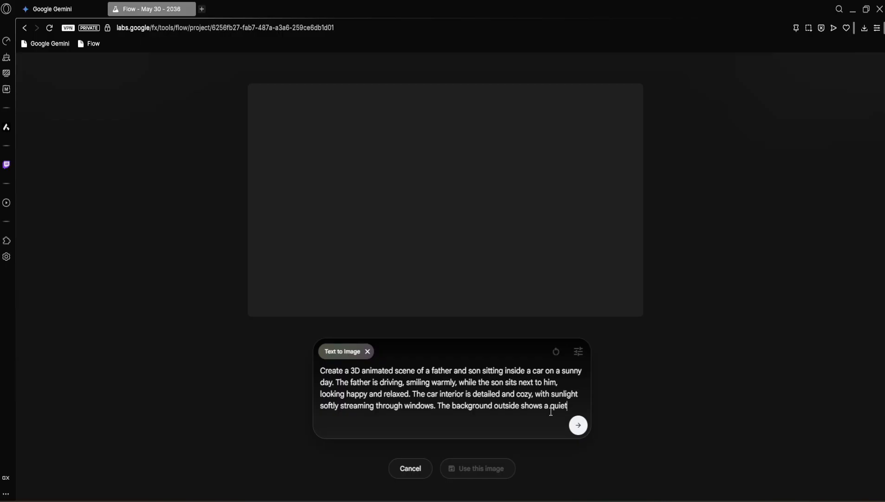
type("suburban neighborhood")
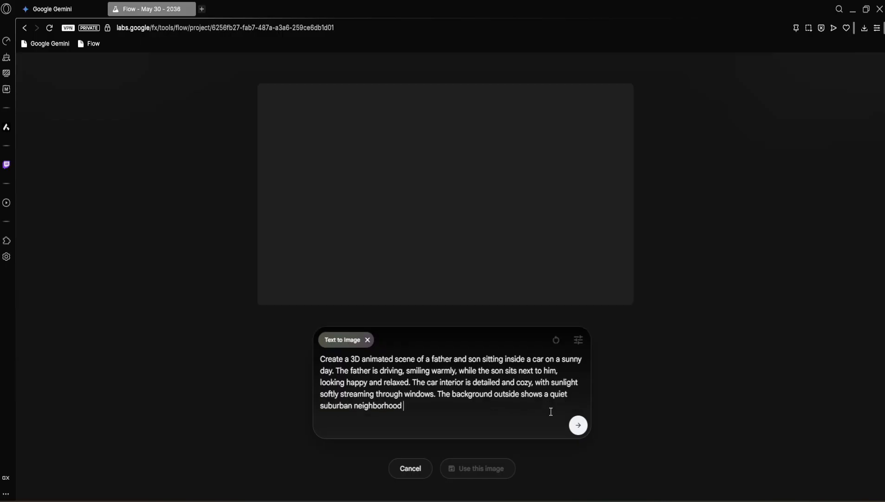
type("with trees and houses, slightly")
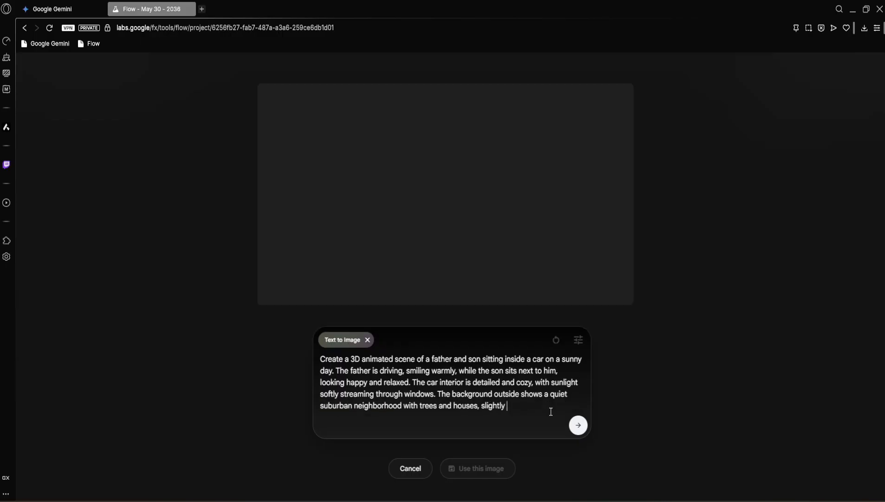
type("blurred for a cinematic depth of field. The characters have sty")
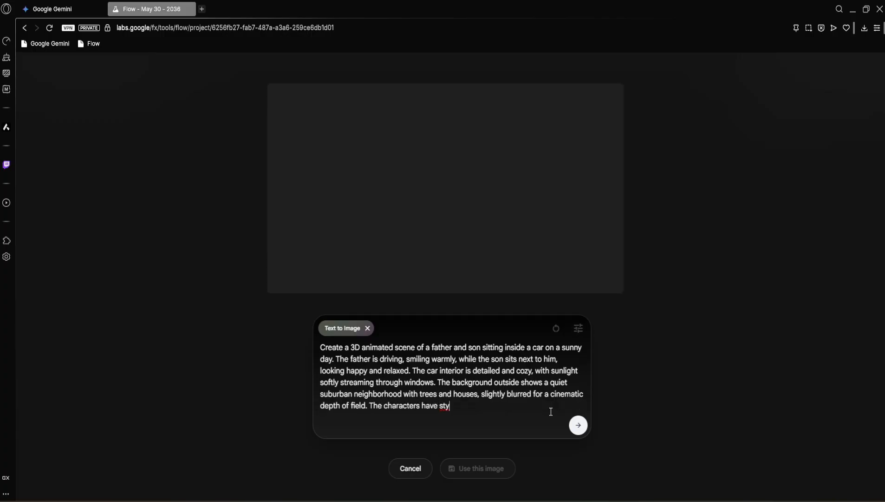
type("lized friendly features with smooth")
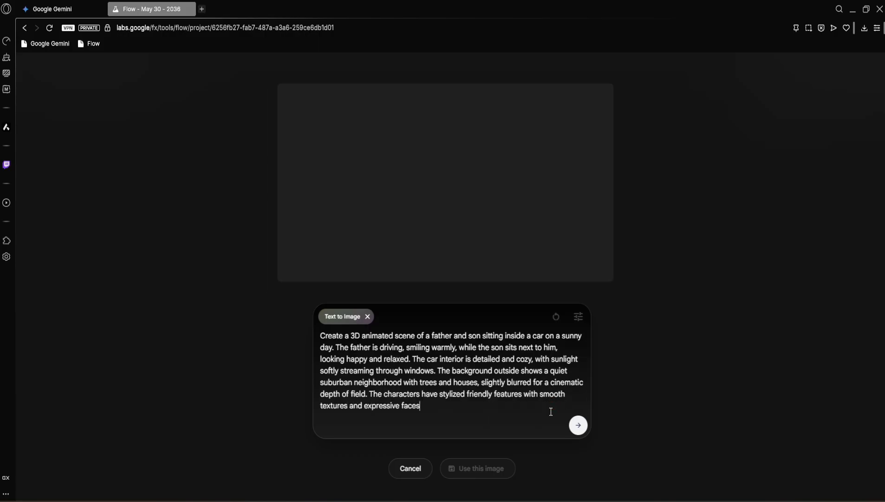
left_click(578, 425)
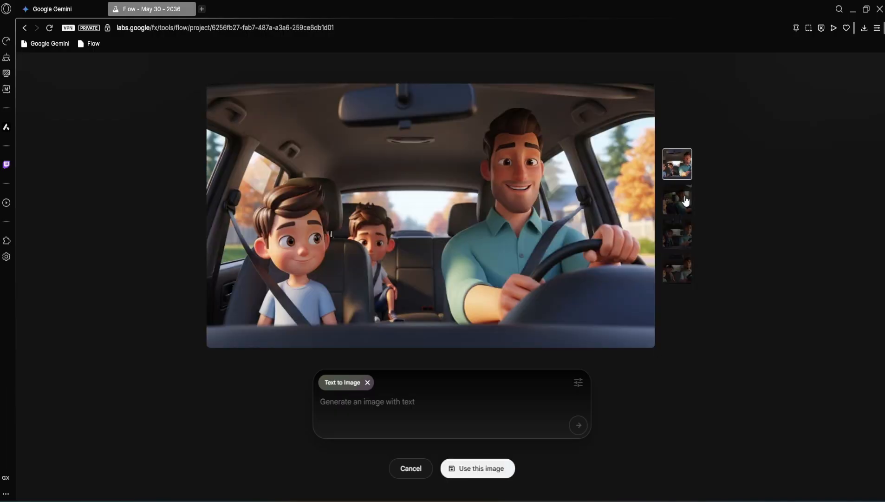
- Pick the second father-and-son image variation and use it as the video's starting frame
left_click(676, 198)
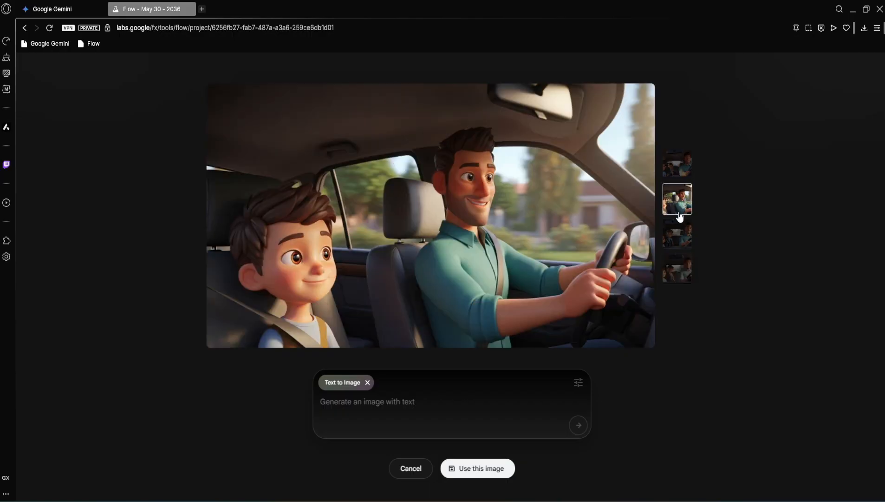
mouse_move(458, 255)
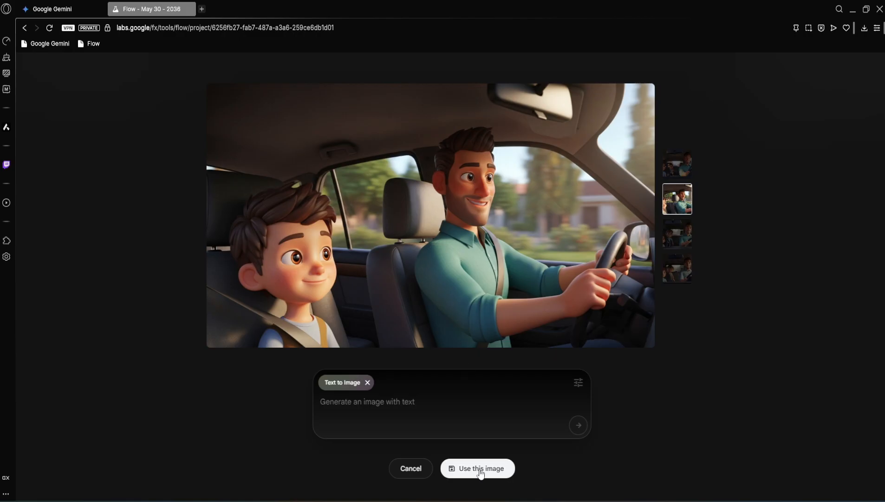
left_click(477, 469)
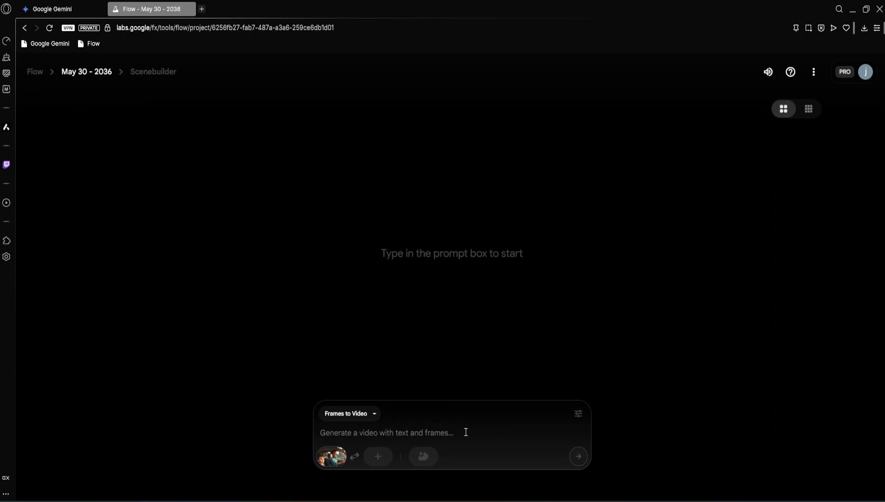
- Submit the prompt animating the 3D cartoon father driving calmly while the son bobs to chill music
left_click(386, 432)
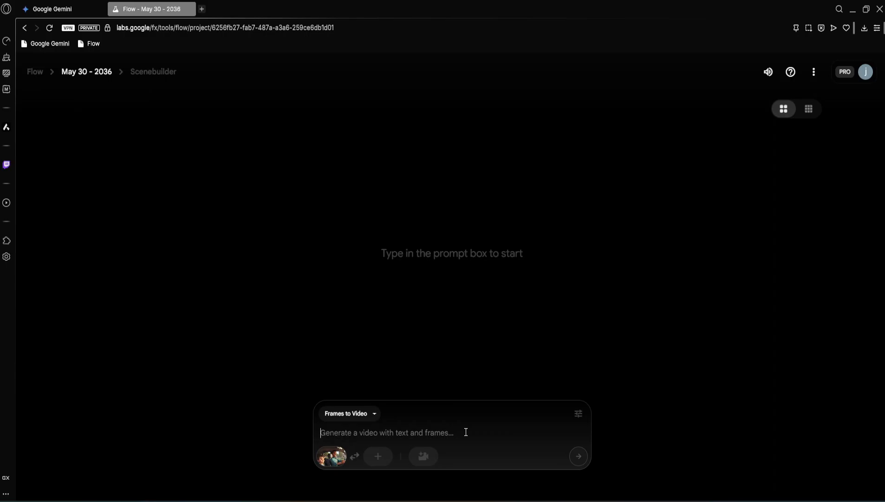
type("Animate")
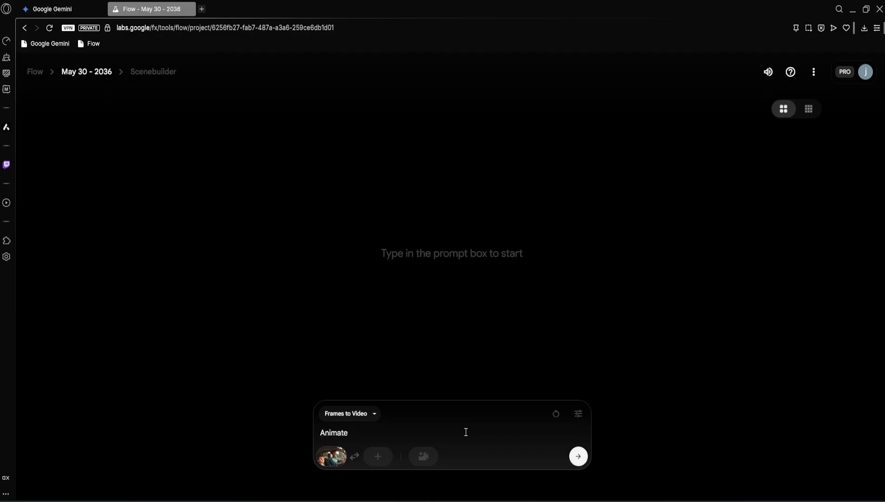
type("the 3D cartoon-style fath")
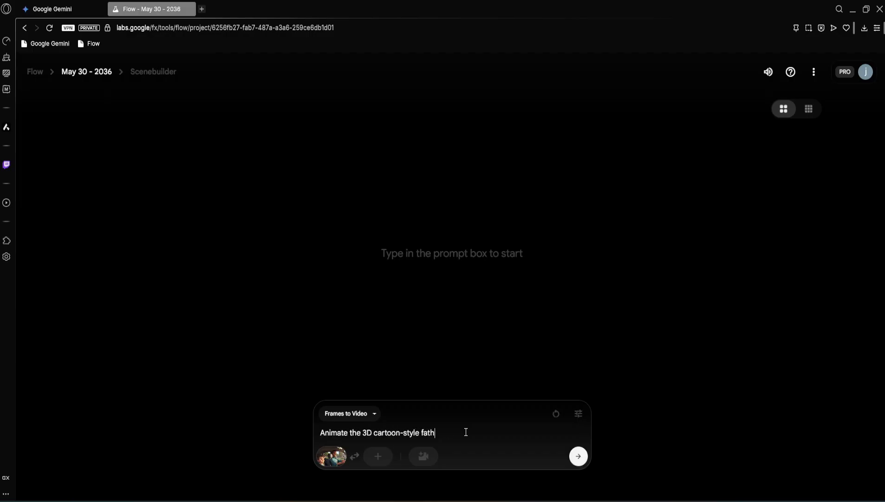
type("er and son sitting in the car. The father")
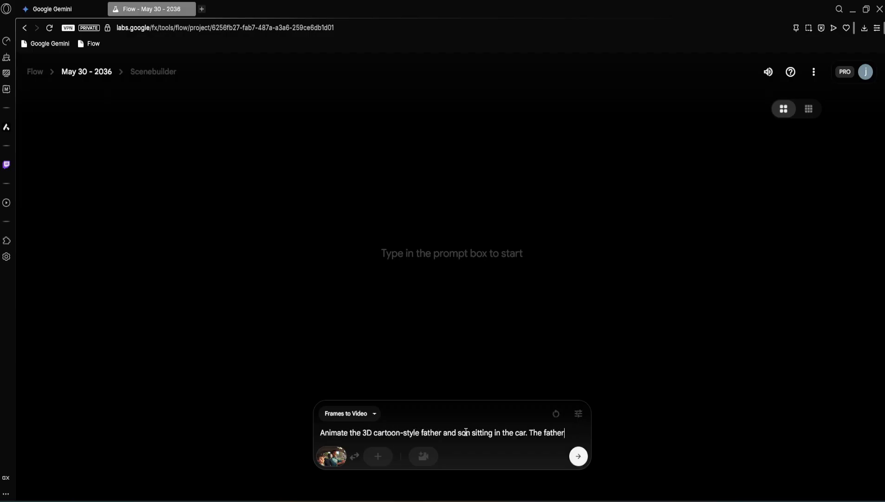
type("drives calmly, hands steady on the wheel. The son")
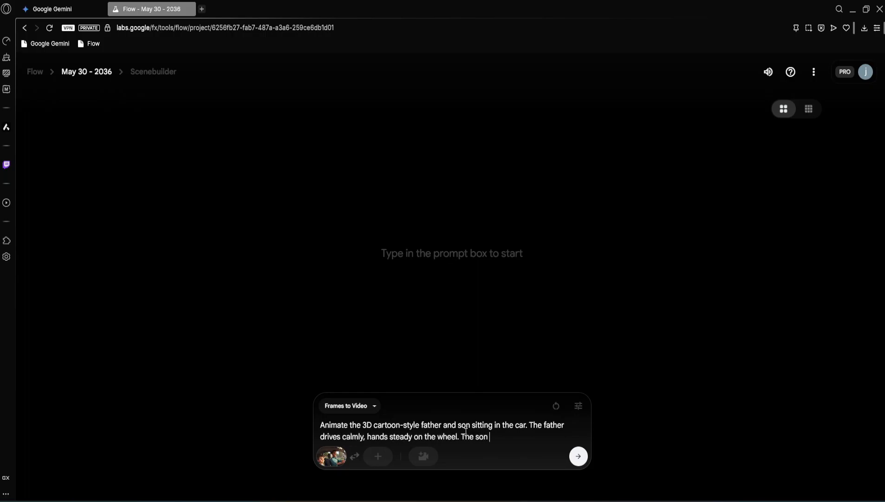
type("relaxes in the passenger seat")
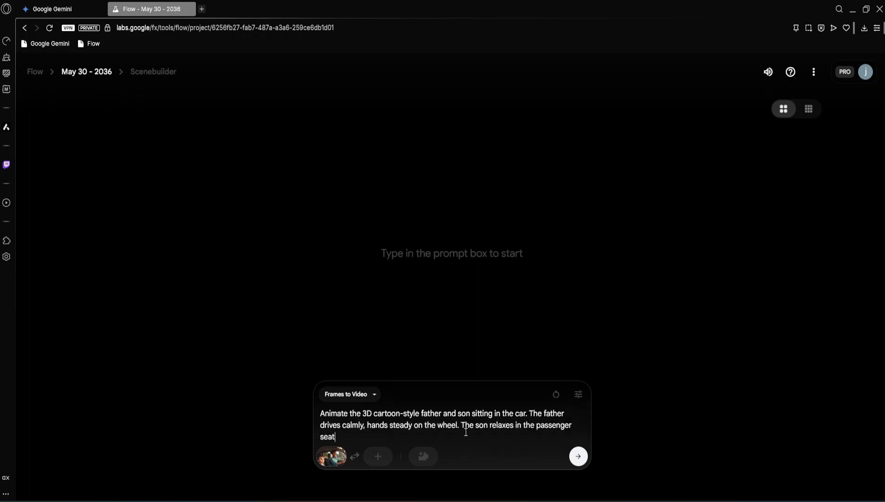
type(", gently bobbing his head to")
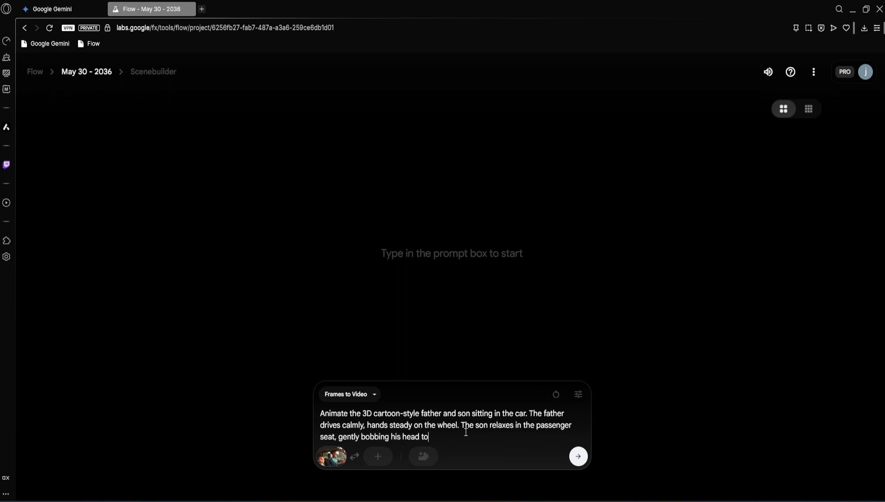
type("the rythm of chill, soft music playing. Light")
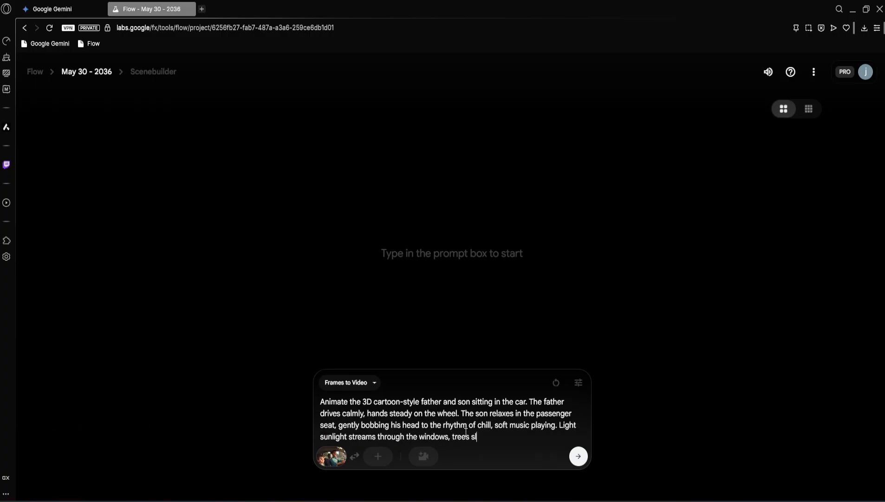
type("owly pass by outside, and the c")
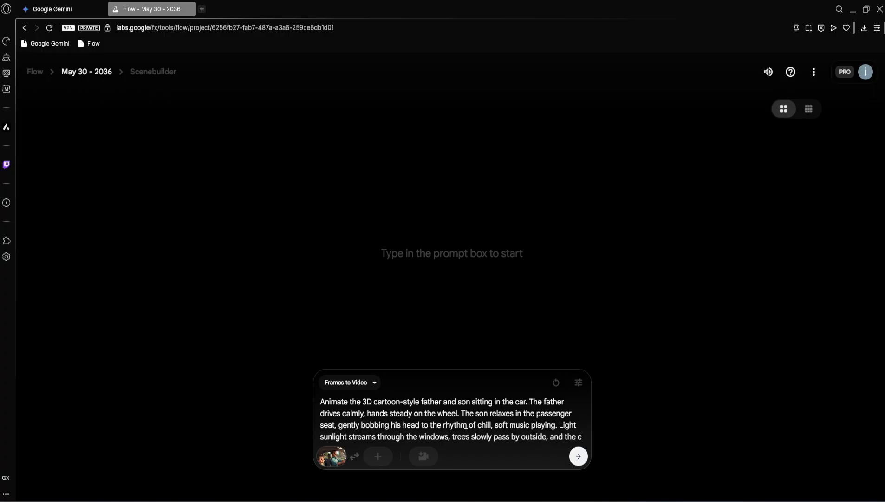
type("ar interior reflects subtle")
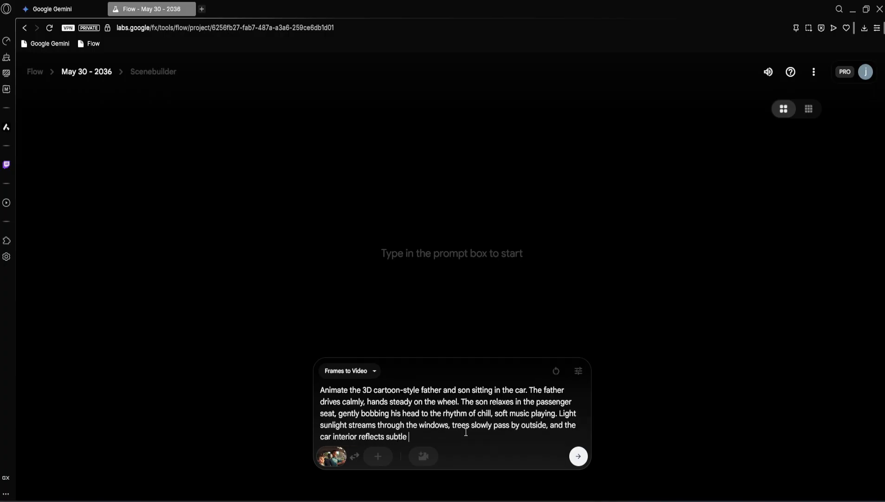
type("movements. Create a smooth, peaceful d")
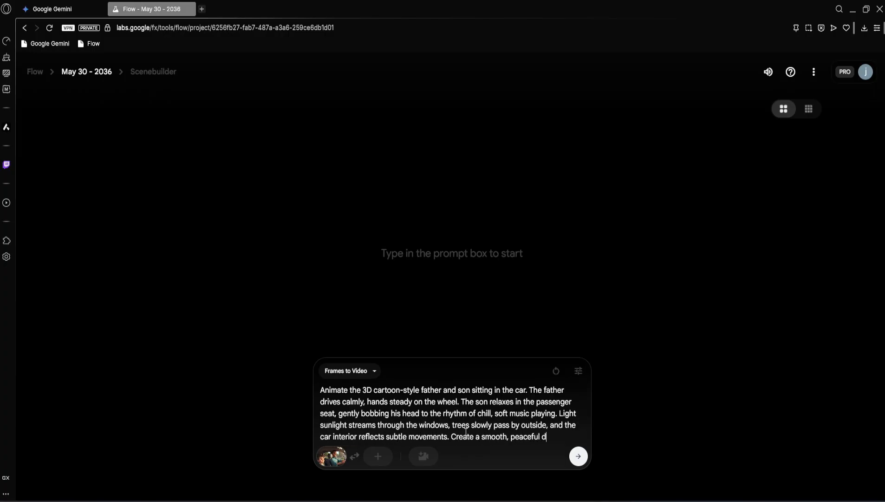
left_click(578, 456)
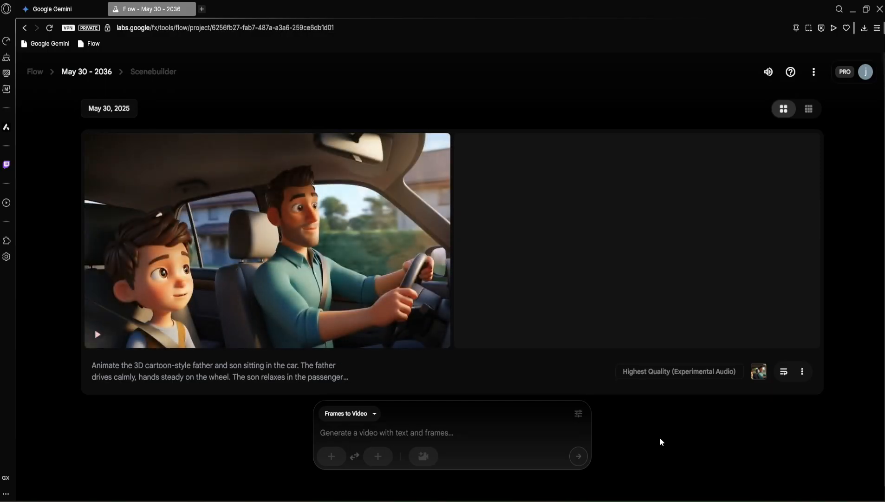
mouse_move(128, 338)
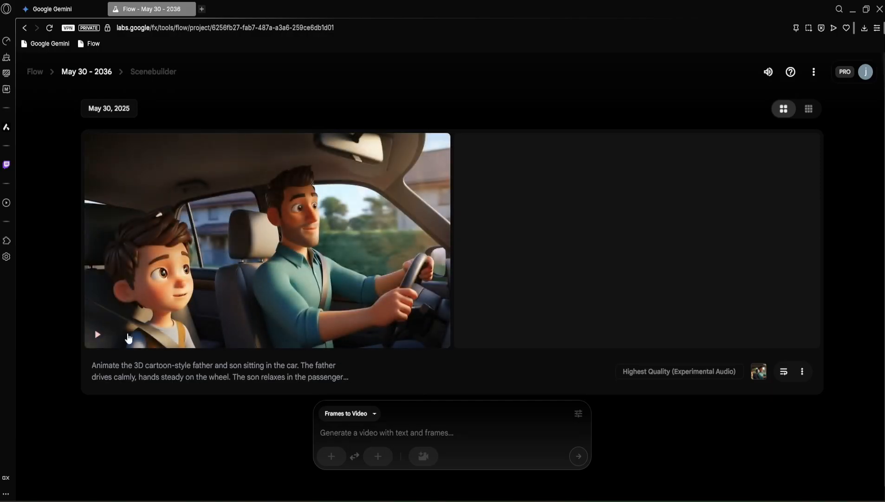
- Play and replay the generated father-and-son driving clip to review it
left_click(97, 334)
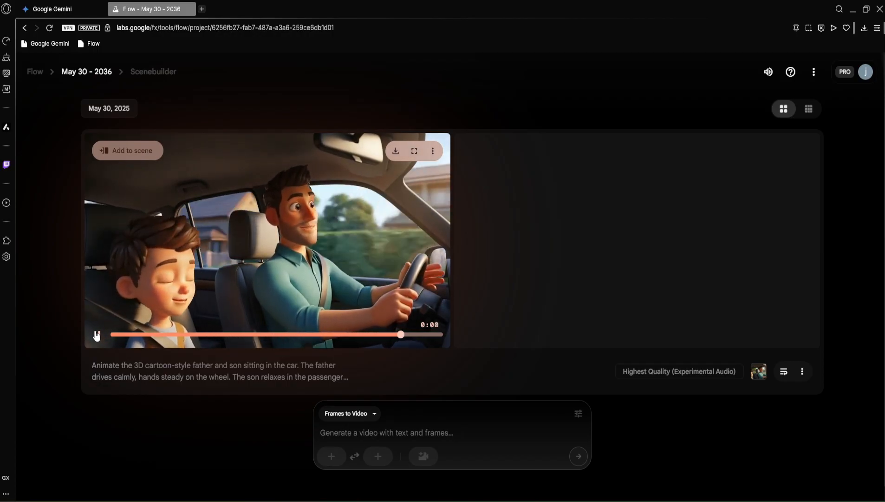
left_click(97, 335)
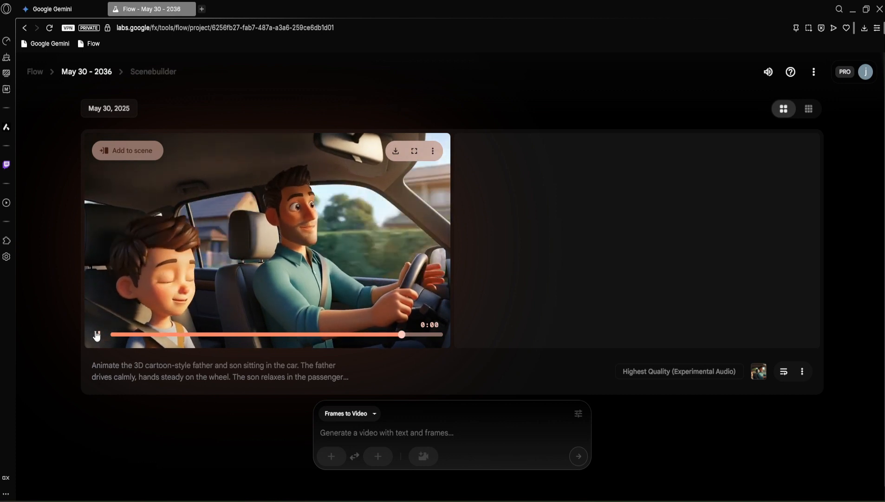
left_click(97, 334)
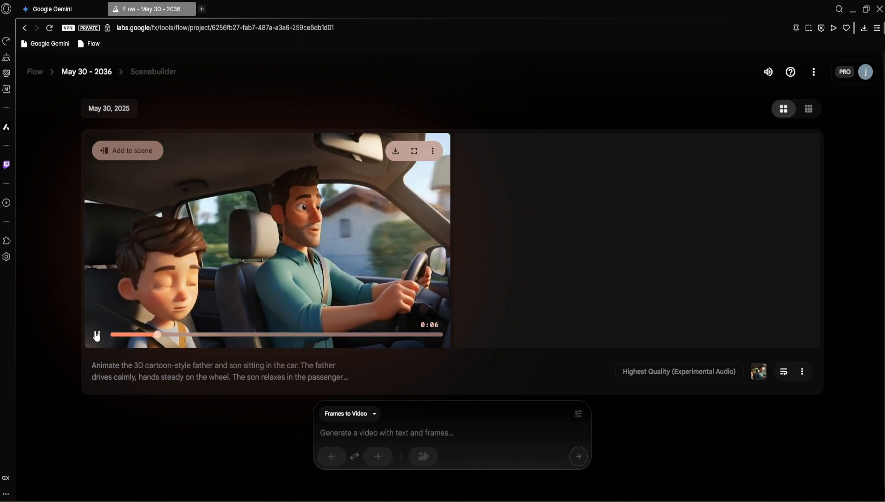